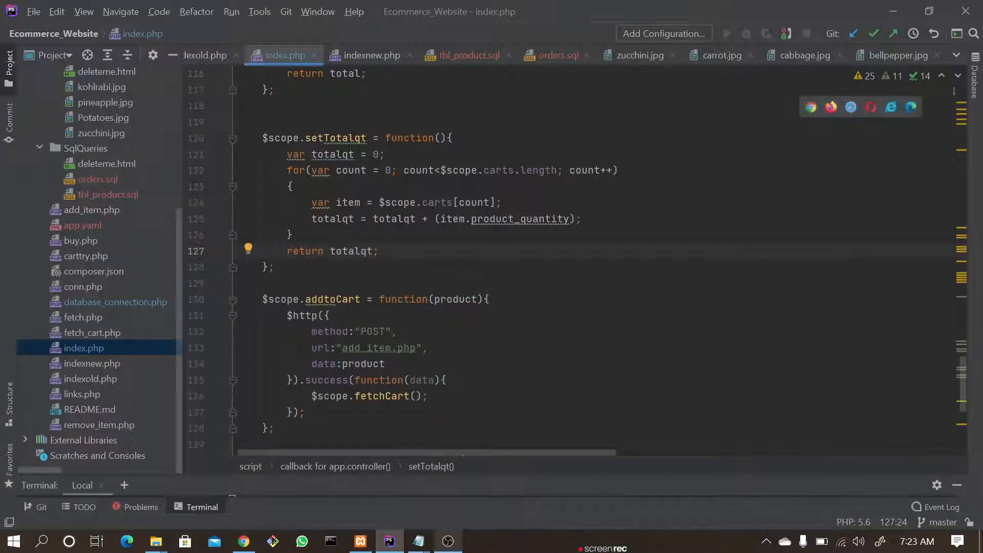
- Scroll through index.php to review the shoppingCartController AngularJS functions
{"action": "scroll", "scroll_direction": "up", "scroll_amount": 3}
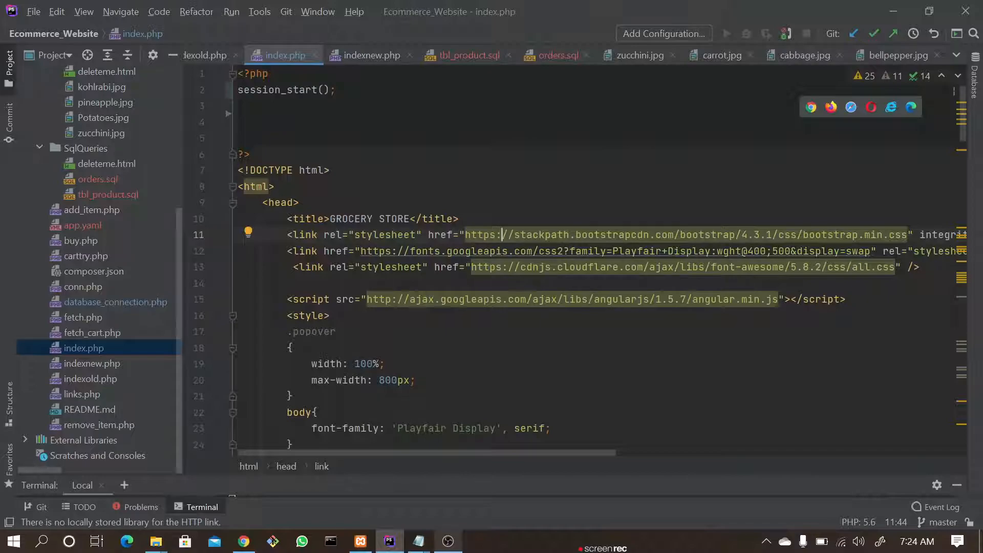
{"action": "mouse_move", "coordinate": [348, 54]}
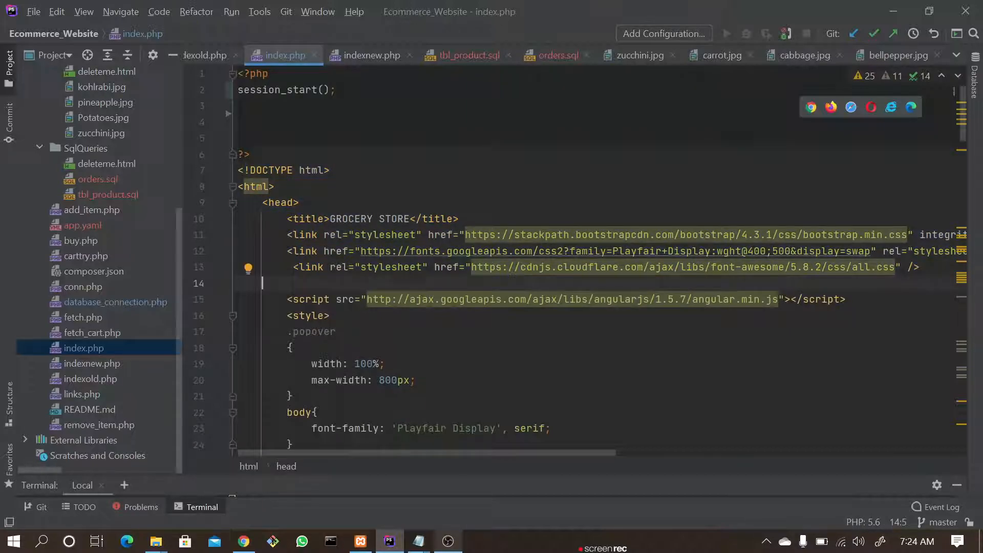
{"action": "scroll", "scroll_direction": "down", "scroll_amount": 3}
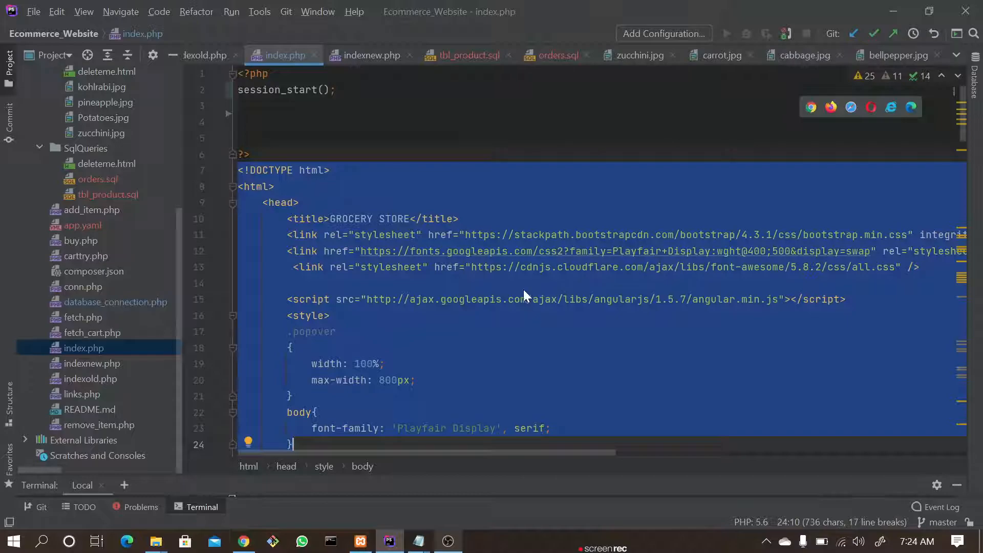
{"action": "left_click", "coordinate": [529, 295]}
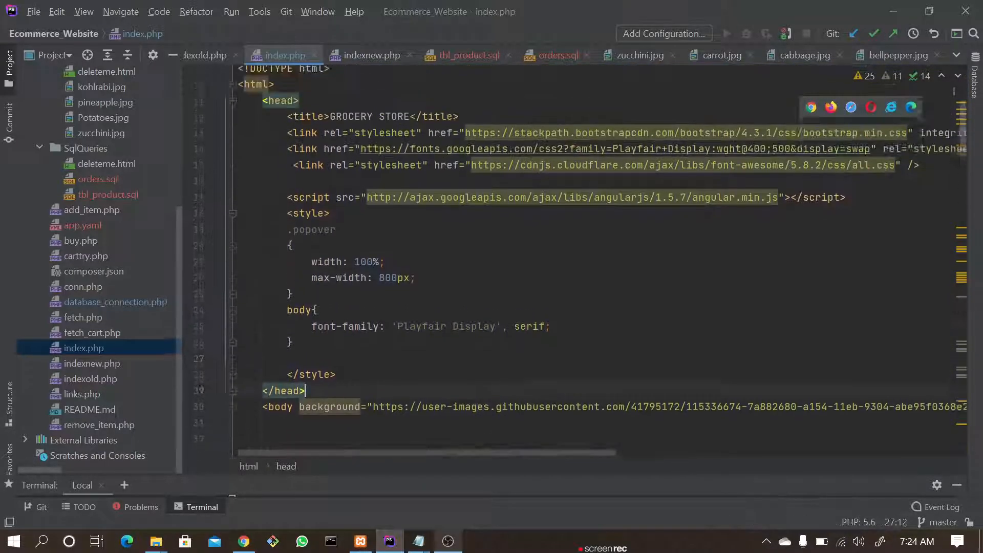
{"action": "scroll", "scroll_direction": "down", "scroll_amount": 3}
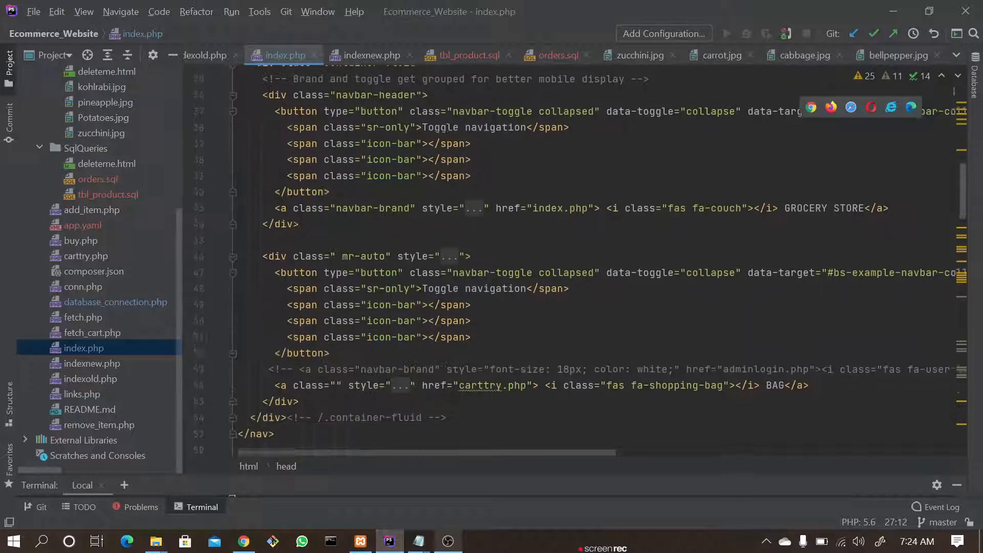
{"action": "scroll", "scroll_direction": "down", "scroll_amount": 3}
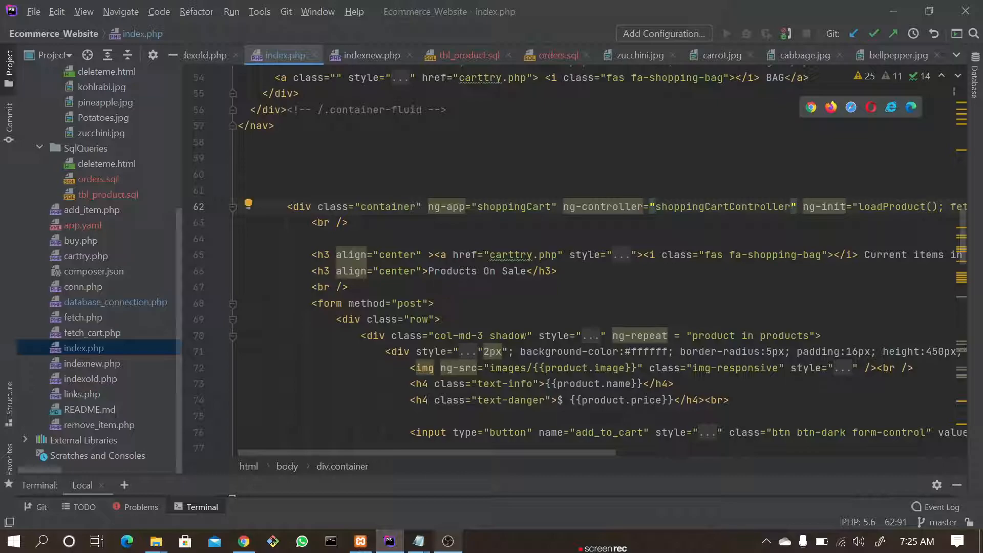
{"action": "scroll", "scroll_direction": "down", "scroll_amount": 3}
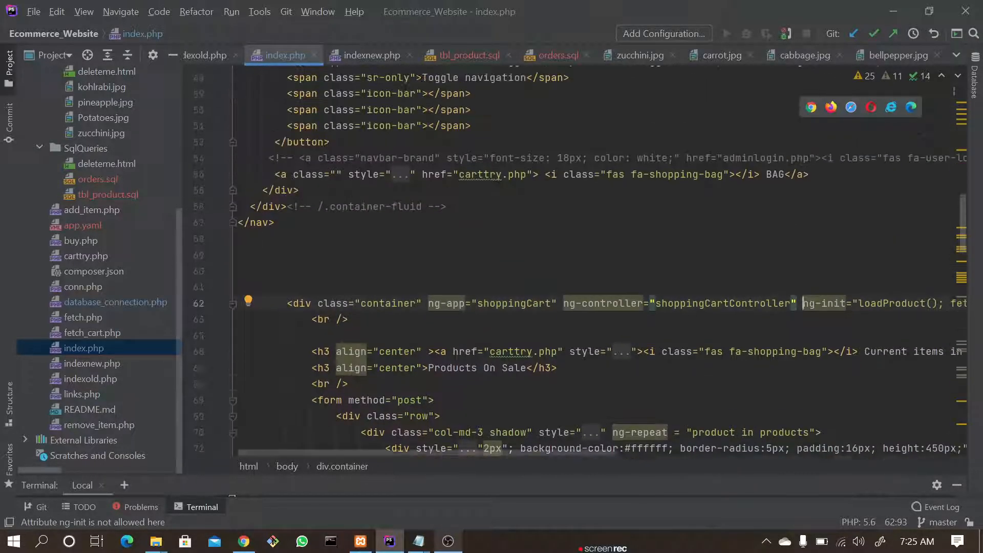
{"action": "scroll", "scroll_direction": "down", "scroll_amount": 3}
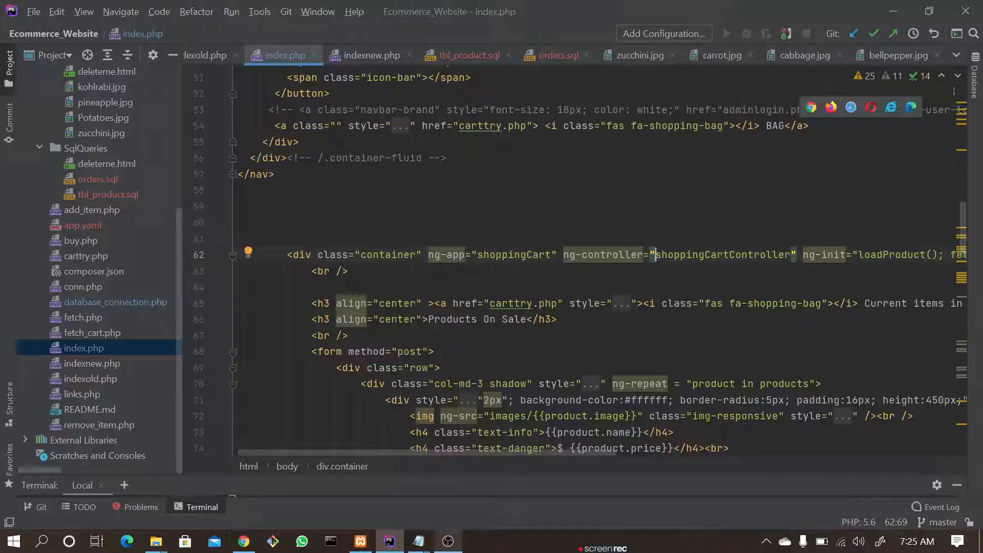
{"action": "scroll", "scroll_direction": "down", "scroll_amount": 3}
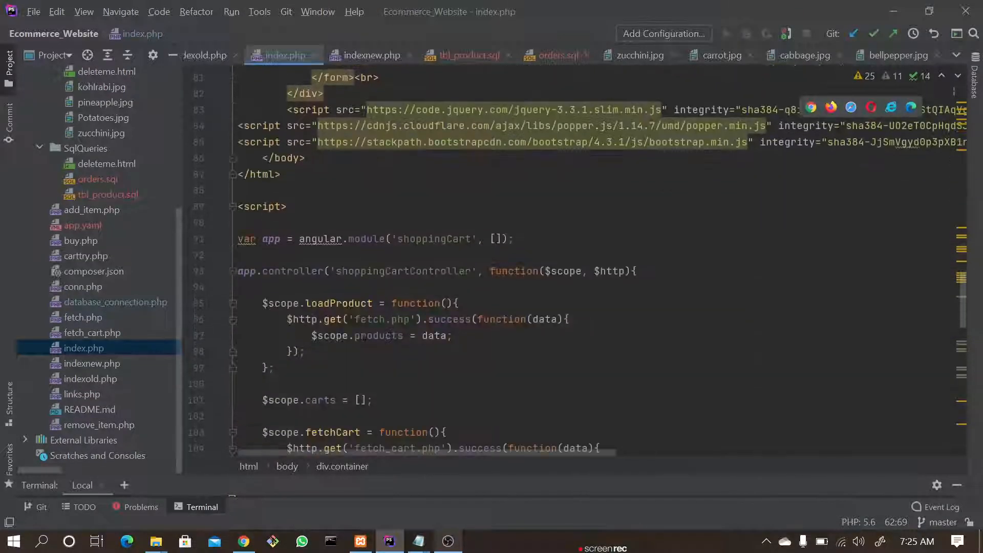
{"action": "scroll", "scroll_direction": "down", "scroll_amount": 3}
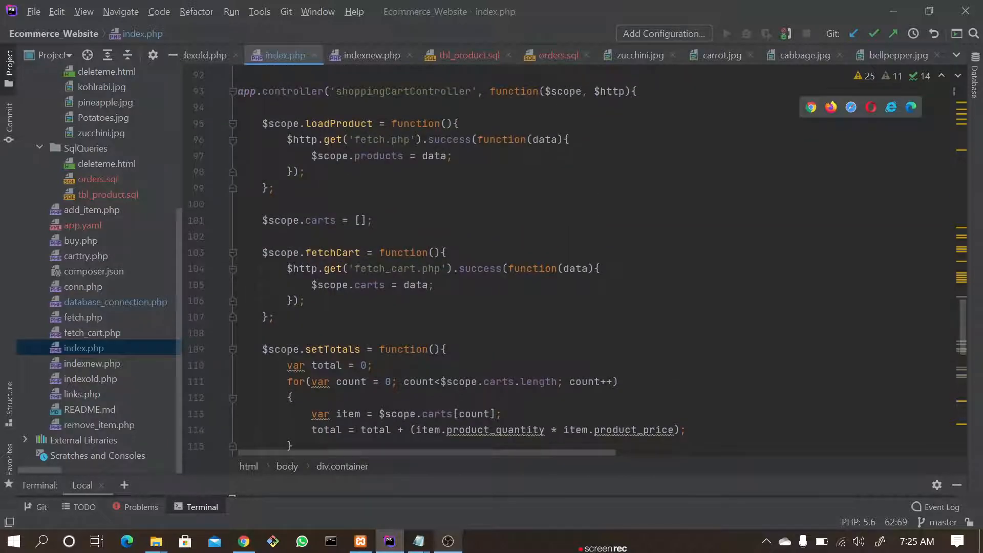
{"action": "scroll", "scroll_direction": "down", "scroll_amount": 3}
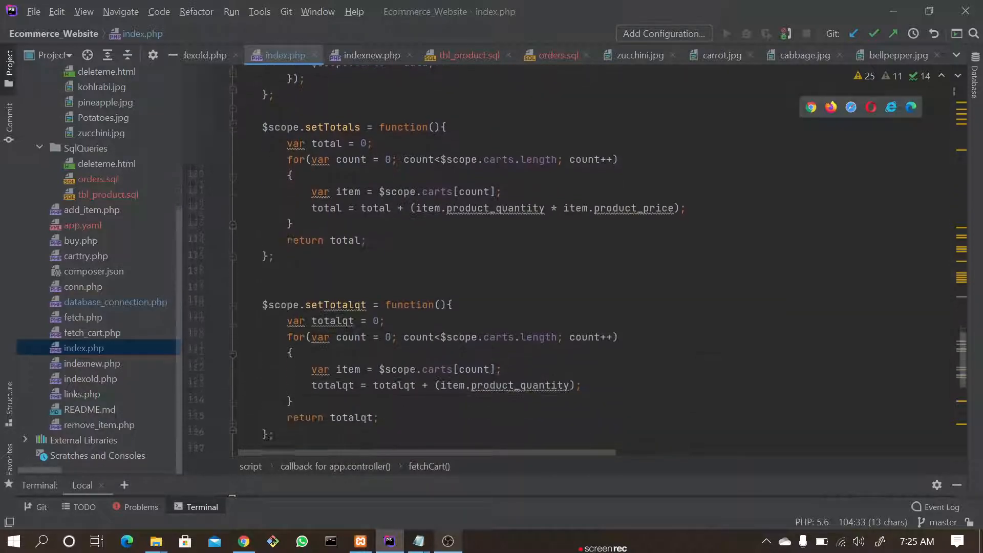
{"action": "scroll", "scroll_direction": "down", "scroll_amount": 3}
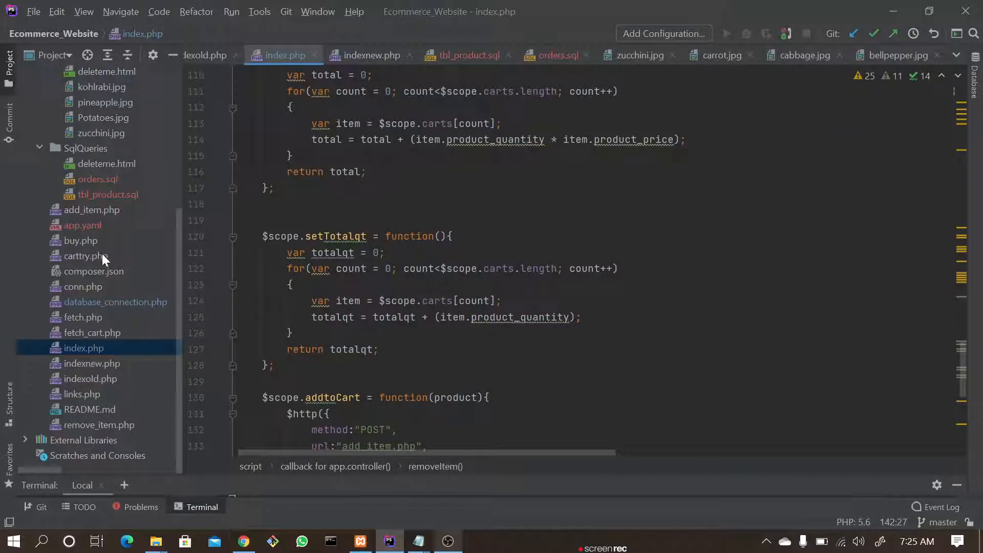
- Switch to add_item.php from the Project panel to see its session cart logic
{"action": "left_click", "coordinate": [92, 209]}
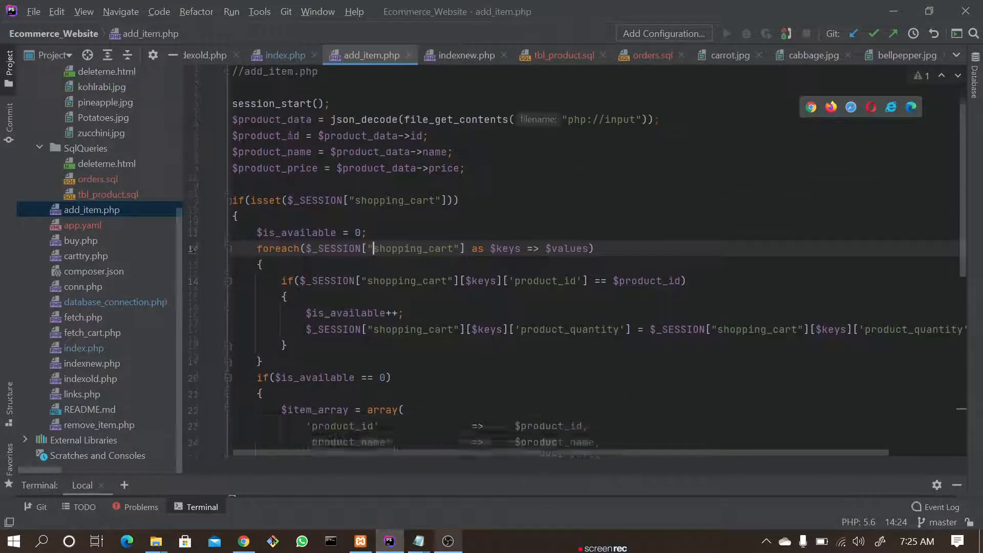
- Review add_item.php, revisit index.php, then open remove_item.php from the Project tree
{"action": "scroll", "scroll_direction": "down", "scroll_amount": 3}
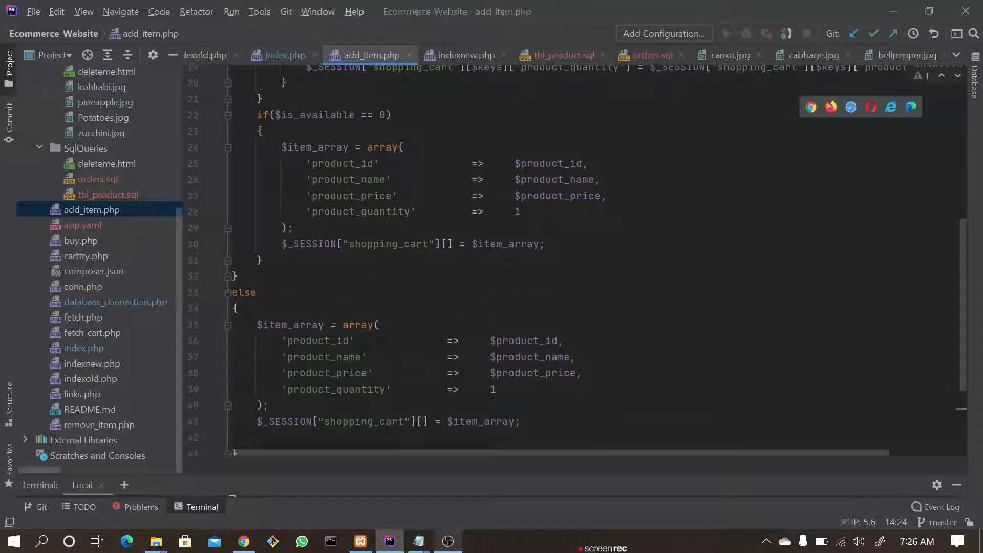
{"action": "scroll", "scroll_direction": "down", "scroll_amount": 3}
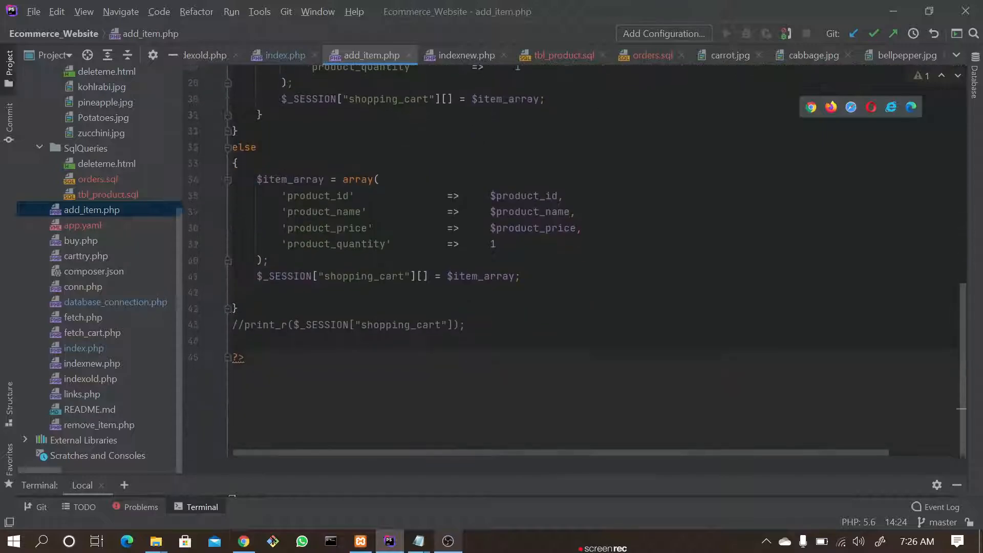
{"action": "mouse_move", "coordinate": [88, 335]}
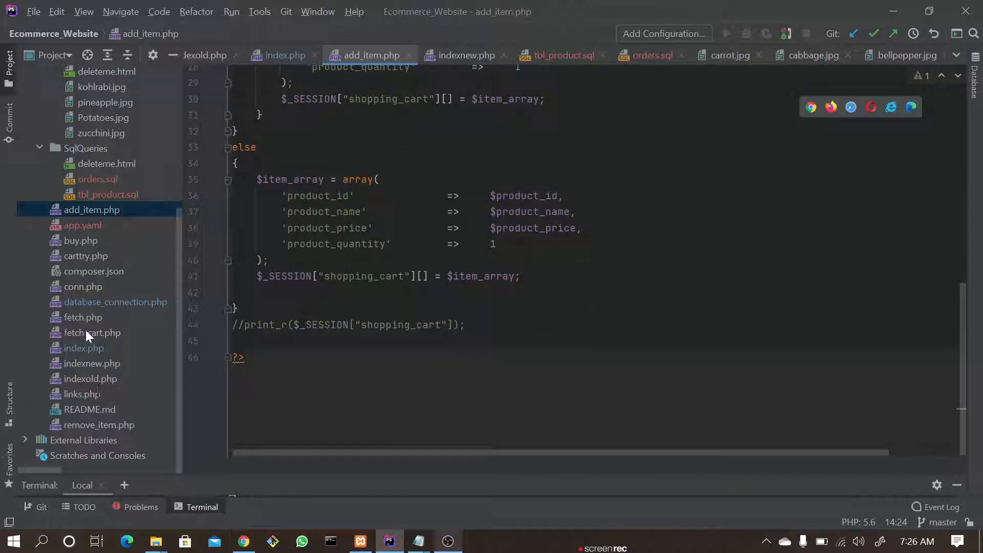
{"action": "left_click", "coordinate": [84, 348]}
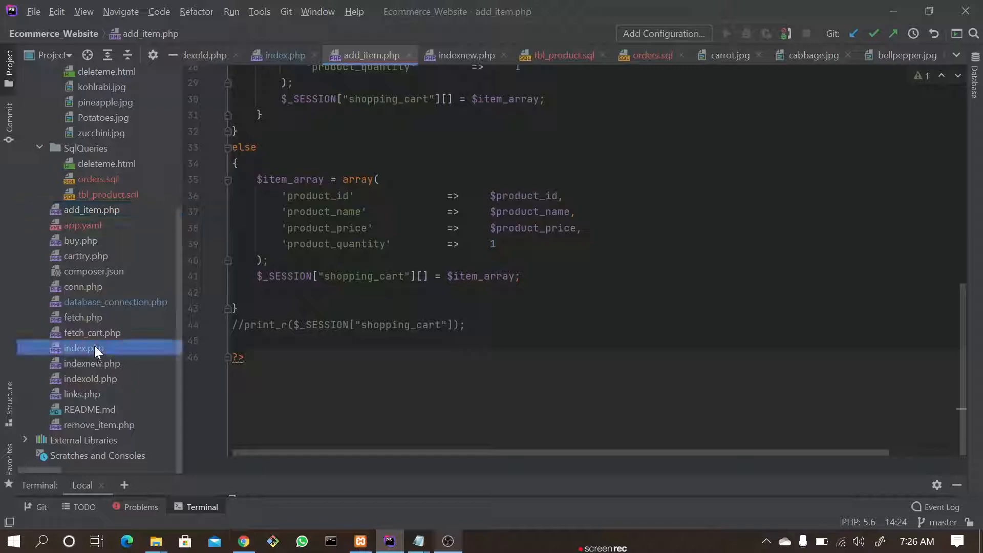
{"action": "double_click", "coordinate": [84, 348]}
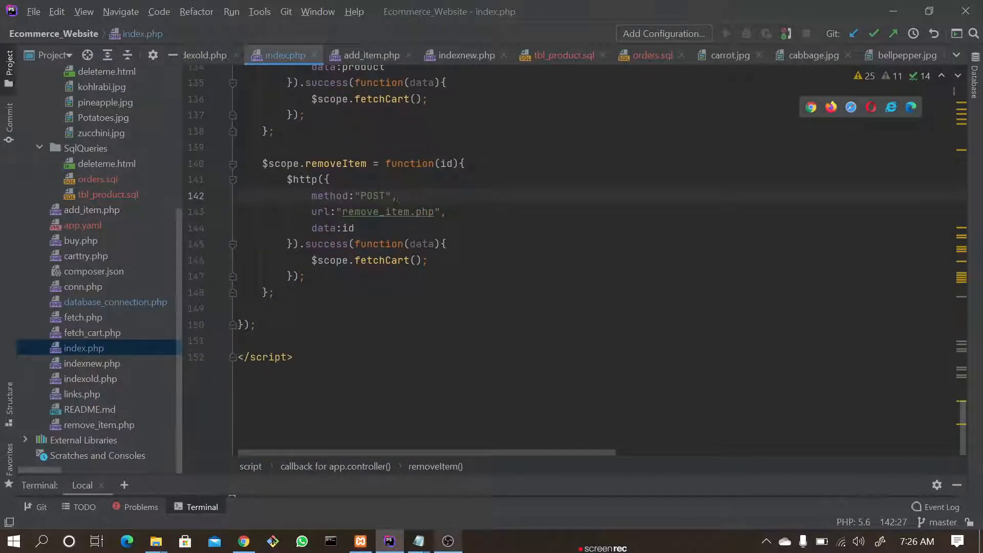
{"action": "mouse_move", "coordinate": [114, 412]}
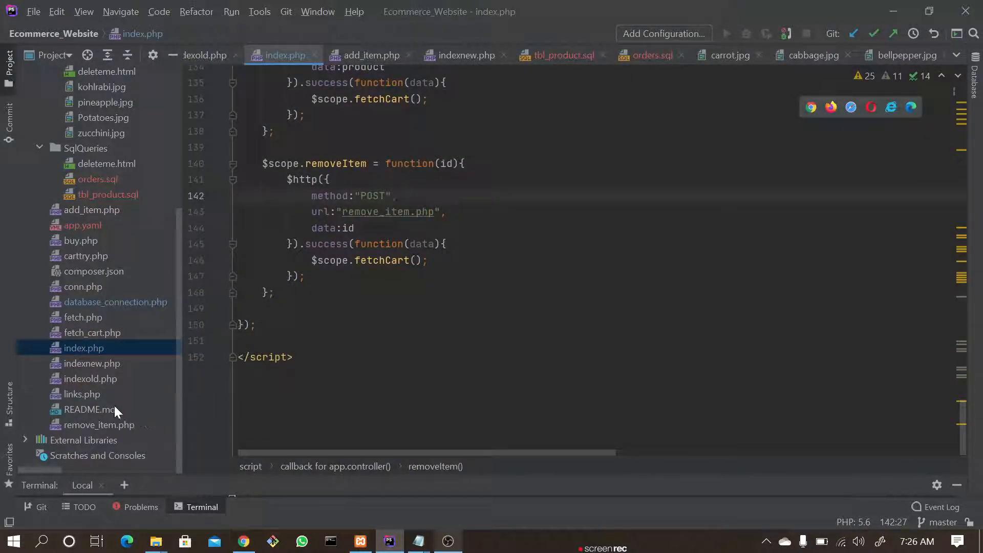
{"action": "double_click", "coordinate": [98, 425]}
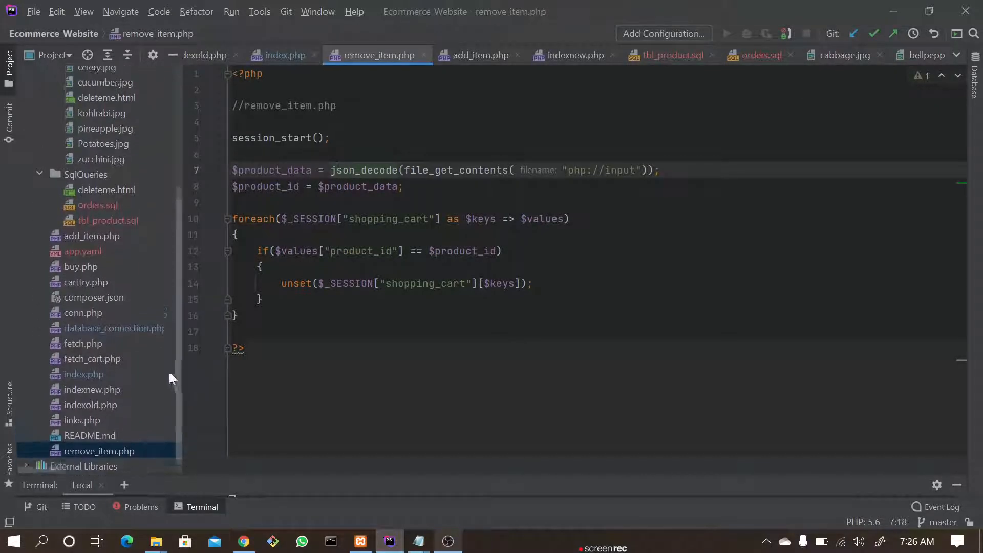
- Look briefly at indexold.php, then open indexnew.php from the Project panel
{"action": "double_click", "coordinate": [91, 389]}
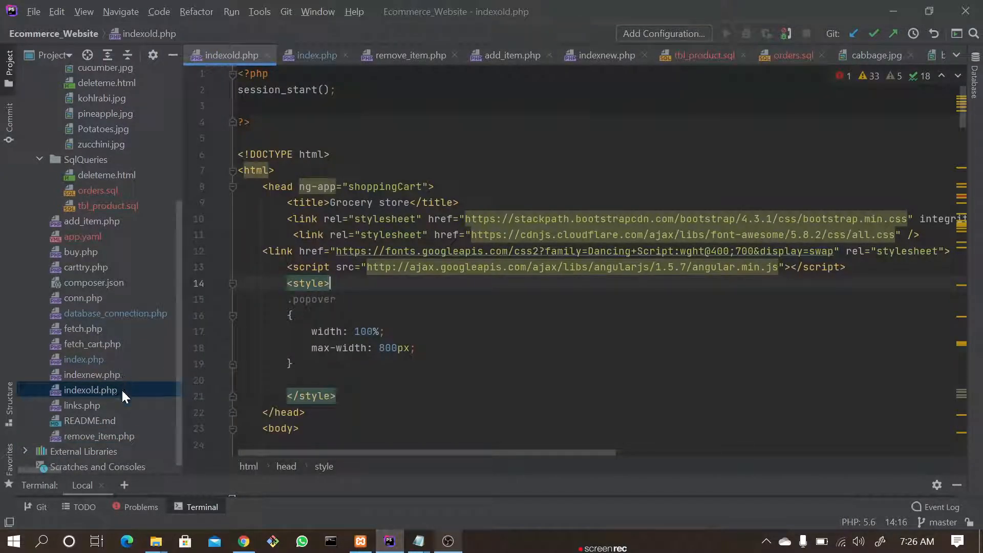
{"action": "left_click", "coordinate": [92, 375]}
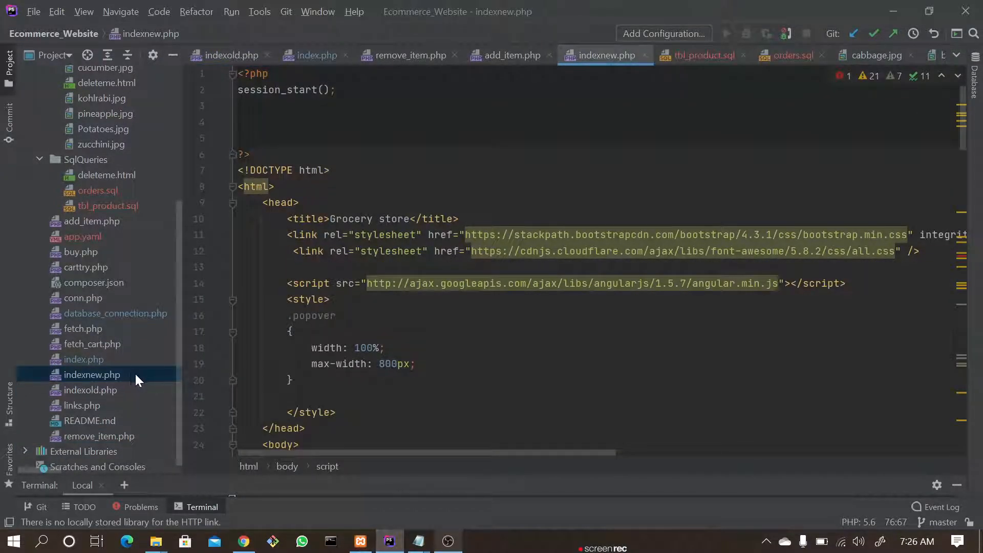
{"action": "mouse_move", "coordinate": [104, 318]}
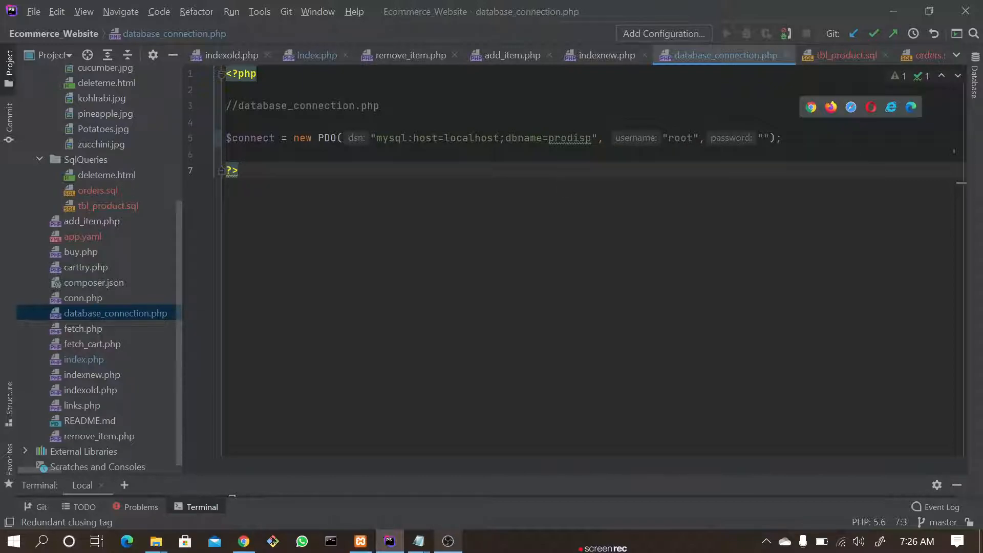
- View database_connection.php, then open fetch.php with its tbl_product query
{"action": "double_click", "coordinate": [570, 138]}
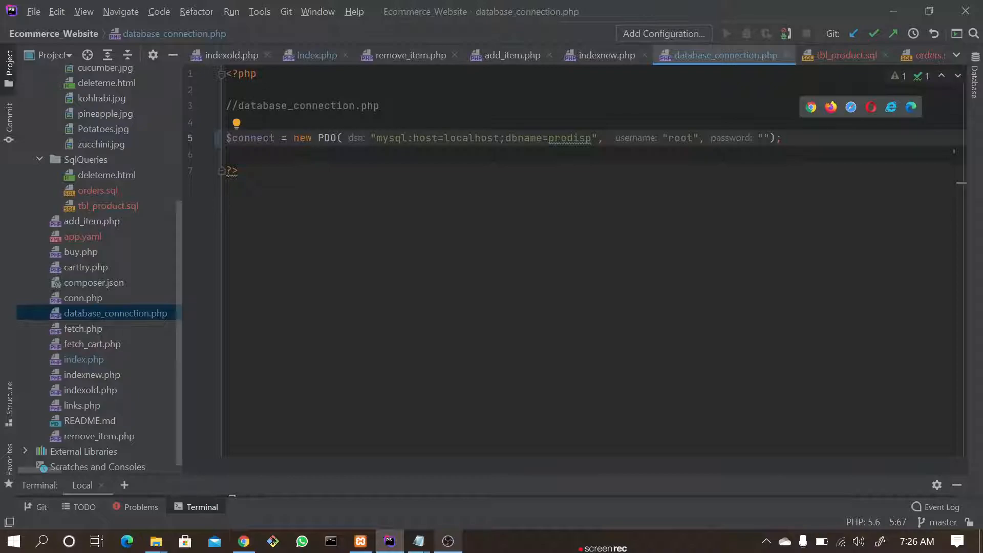
{"action": "mouse_move", "coordinate": [165, 326]}
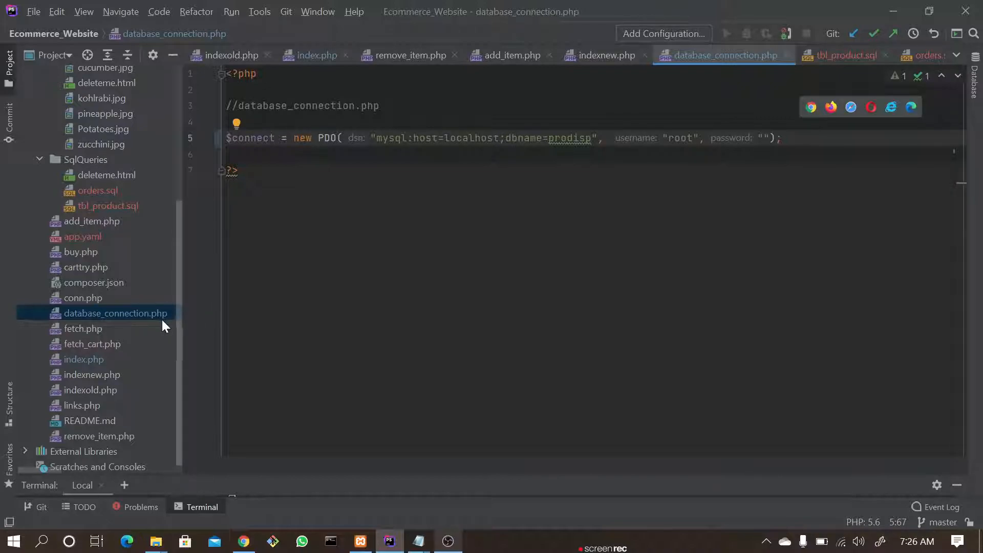
{"action": "mouse_move", "coordinate": [114, 327]}
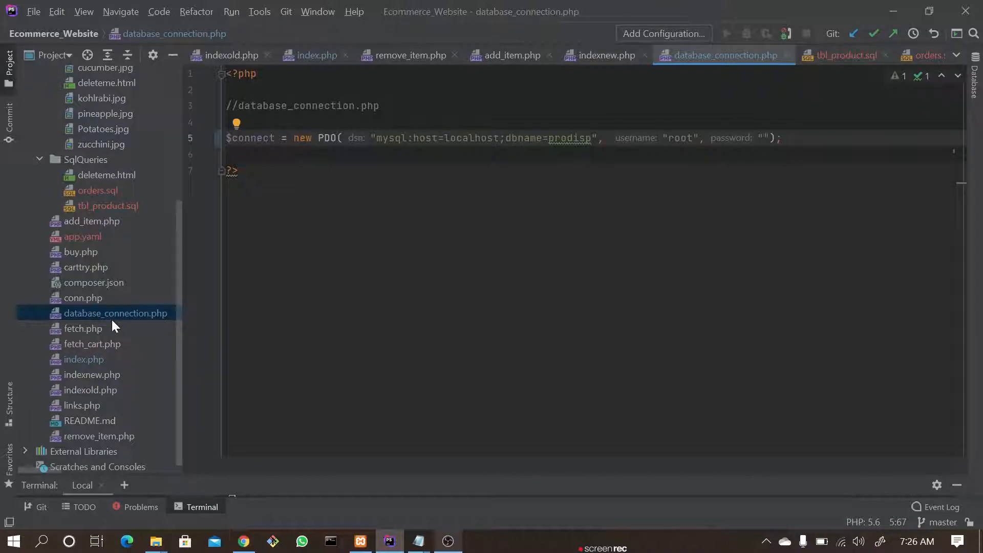
{"action": "left_click", "coordinate": [82, 328]}
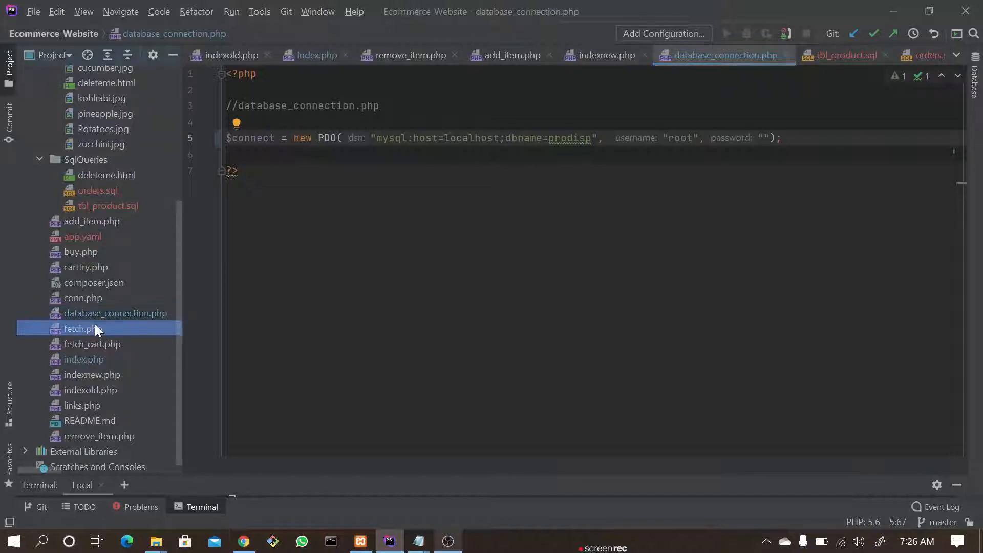
{"action": "double_click", "coordinate": [77, 328]}
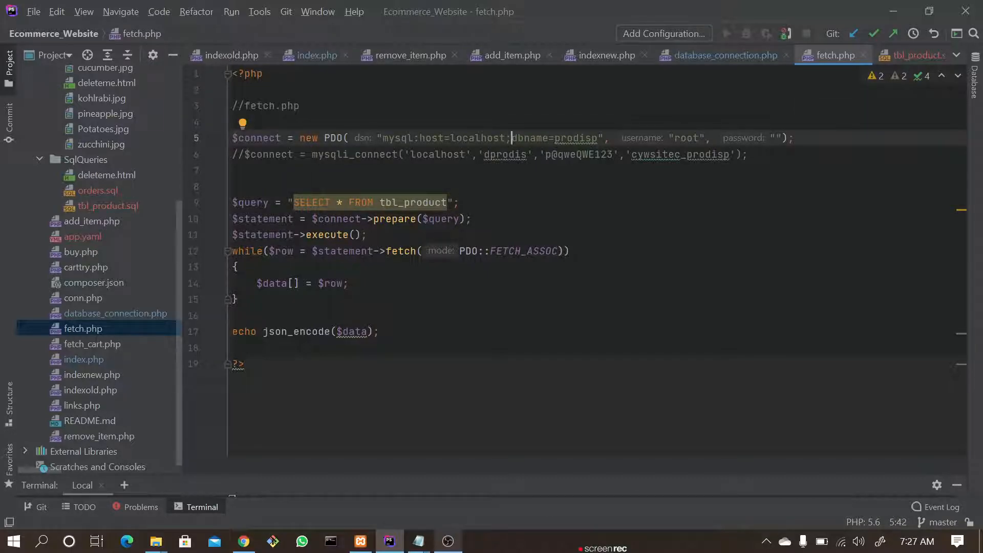
- Open the orders.sql phpMyAdmin dump under the SqlQueries folder
{"action": "left_click", "coordinate": [116, 314]}
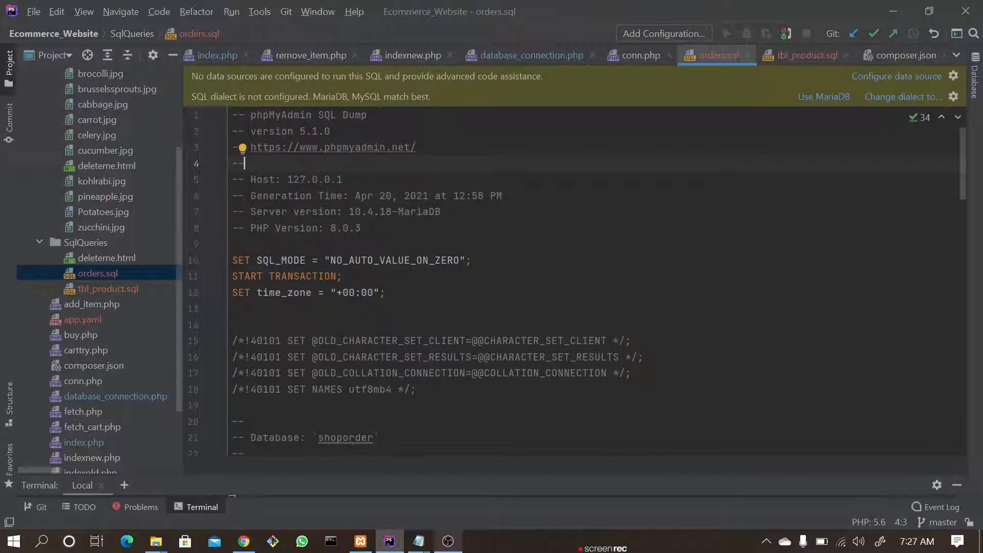
- Review the tbl_product.sql dump, scrolling to its table definition and data
{"action": "scroll", "scroll_direction": "down", "scroll_amount": 3}
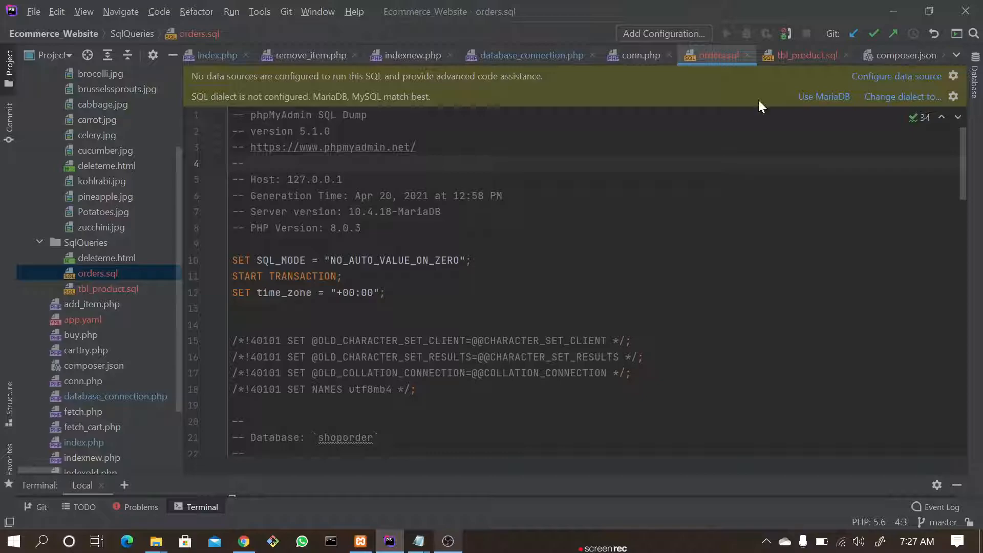
{"action": "mouse_move", "coordinate": [149, 288]}
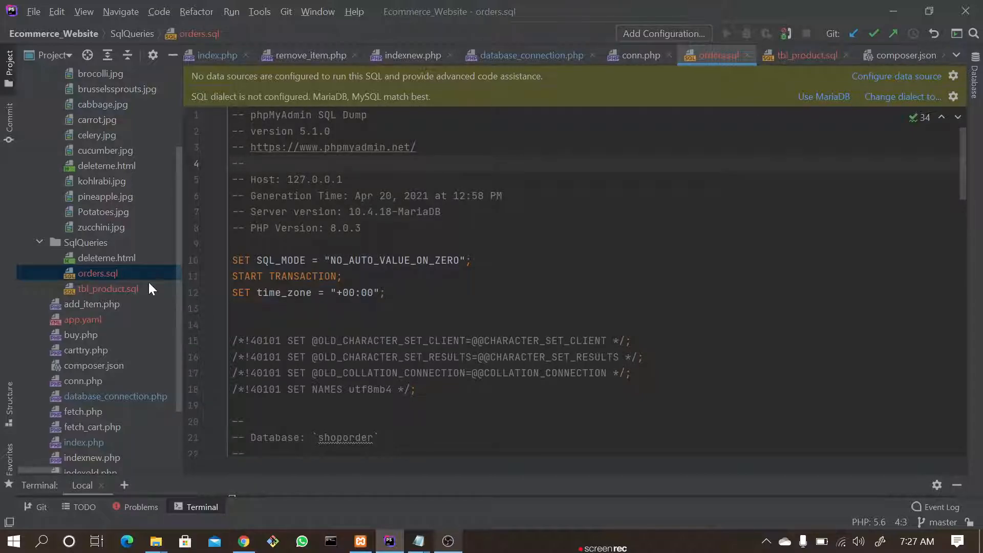
{"action": "left_click", "coordinate": [108, 289]}
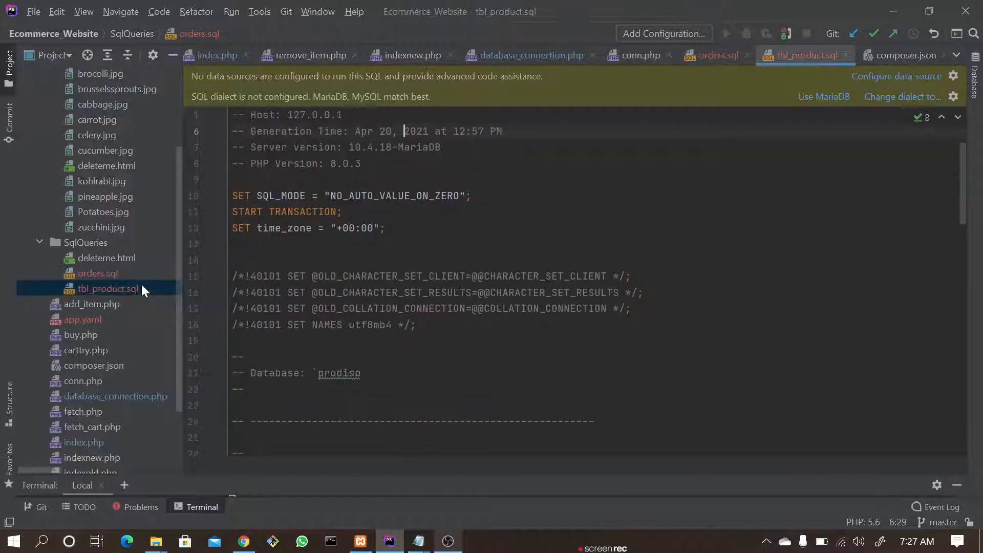
{"action": "scroll", "scroll_direction": "down", "scroll_amount": 3}
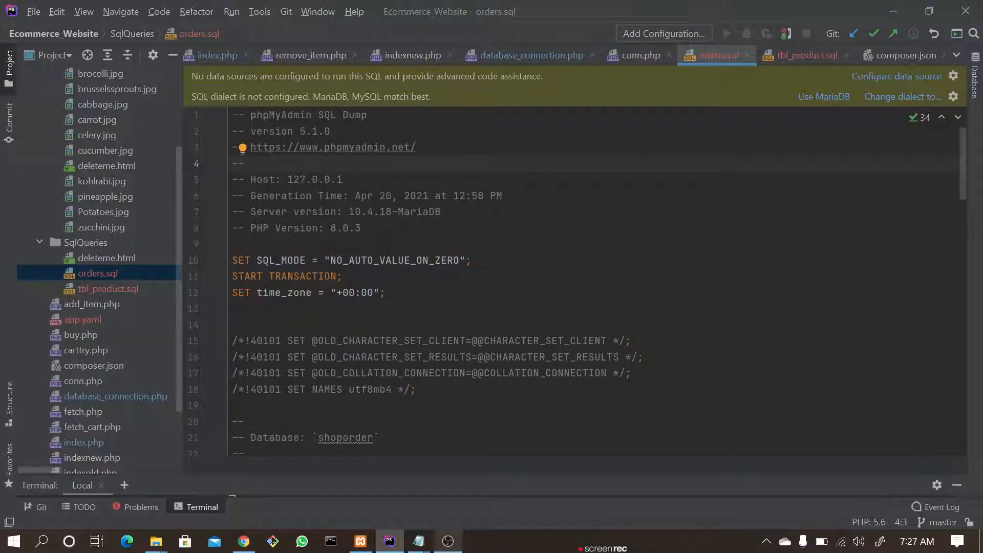
{"action": "scroll", "scroll_direction": "down", "scroll_amount": 3}
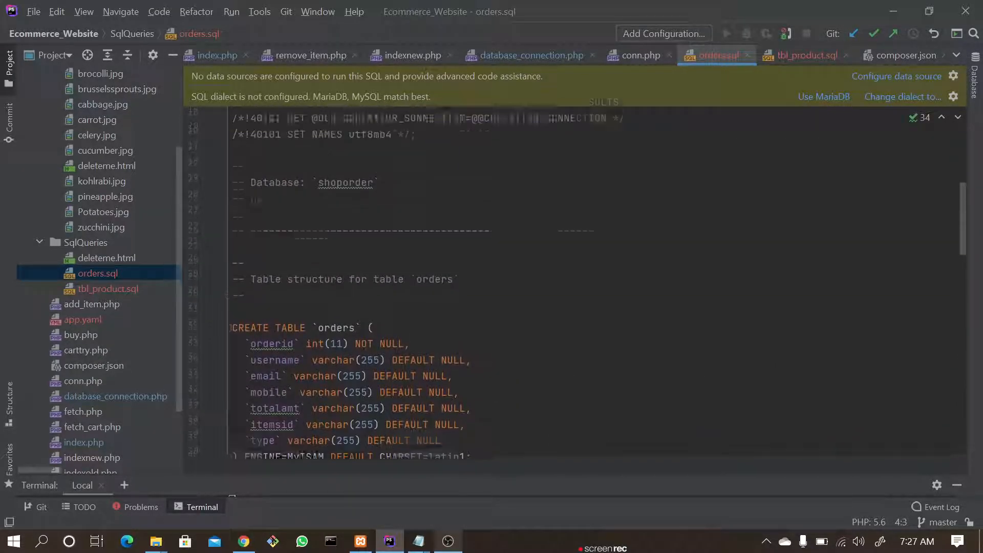
{"action": "scroll", "scroll_direction": "up", "scroll_amount": 3}
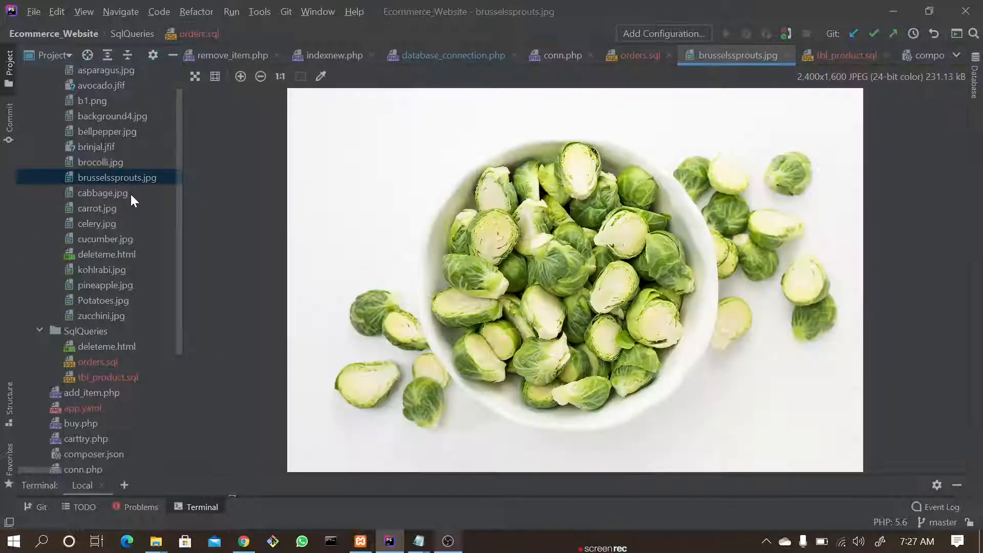
- Preview the carrot and celery product images from the images folder
{"action": "left_click", "coordinate": [97, 208]}
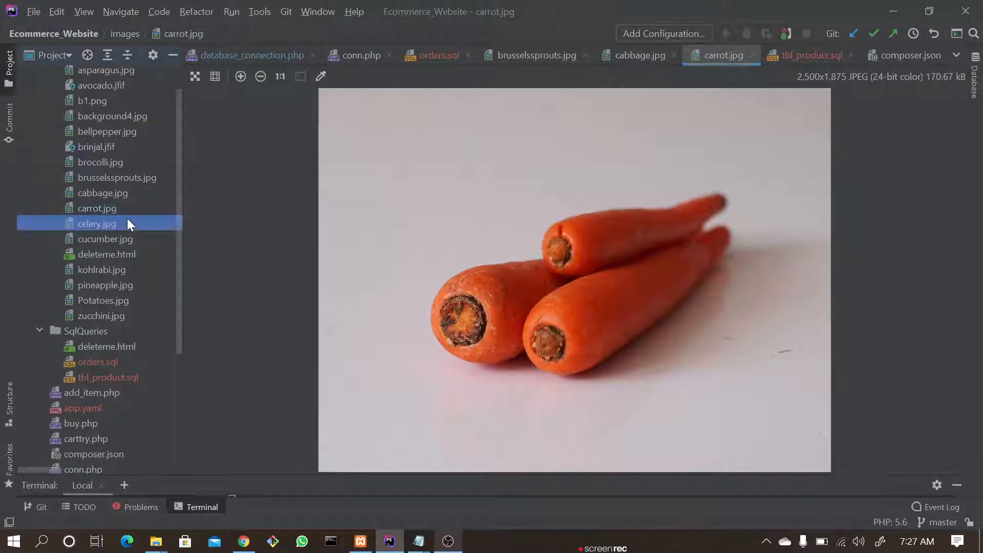
{"action": "left_click", "coordinate": [105, 238]}
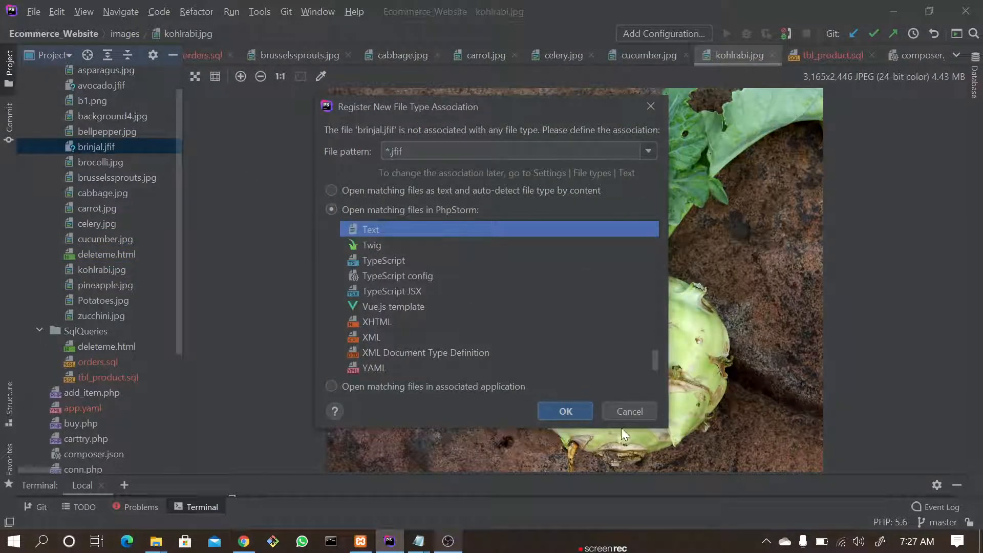
- Dismiss the brinjal.jfif prompt and browse the Grocery Store product grid in Chrome
{"action": "left_click", "coordinate": [629, 411]}
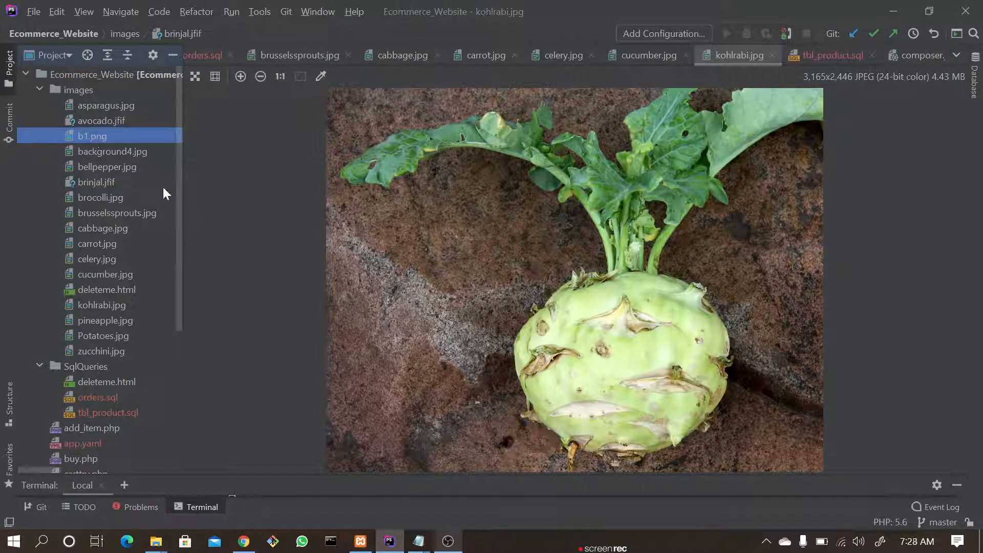
{"action": "left_click", "coordinate": [244, 541]}
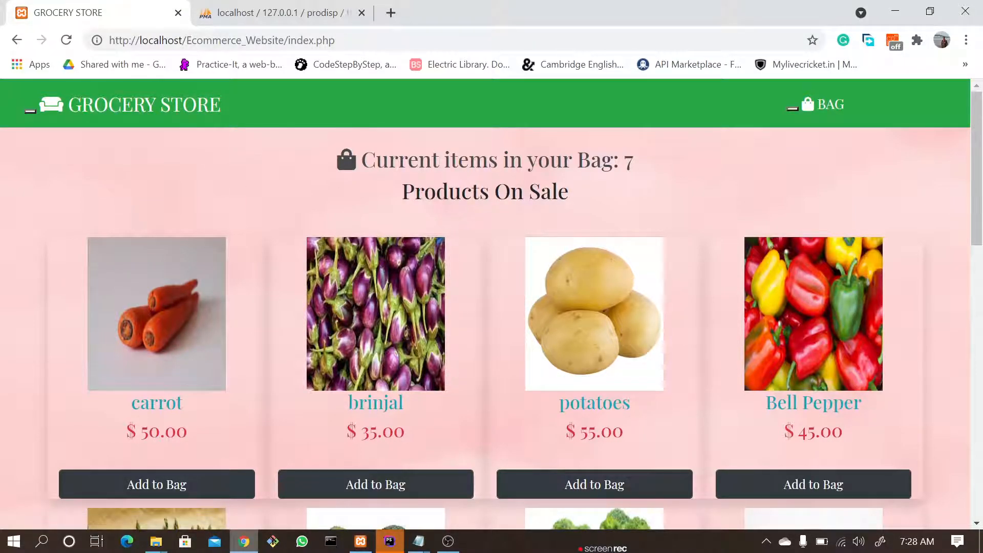
{"action": "scroll", "scroll_direction": "down", "scroll_amount": 3}
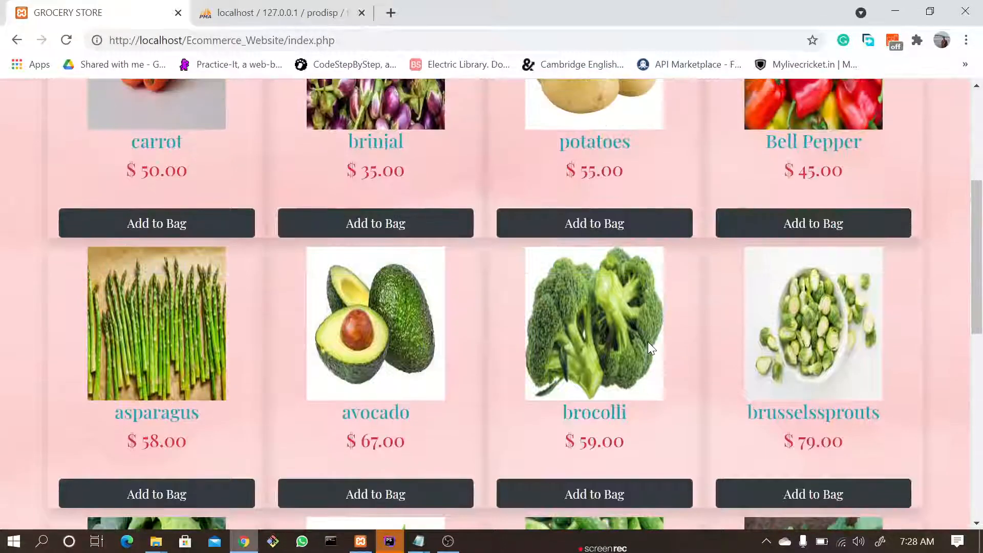
{"action": "scroll", "scroll_direction": "up", "scroll_amount": 3}
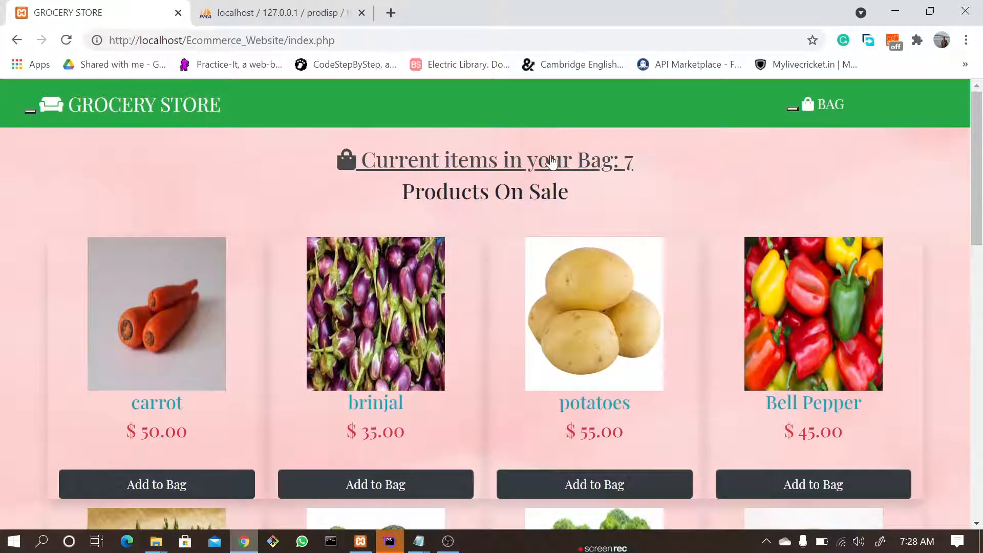
{"action": "mouse_move", "coordinate": [474, 163]}
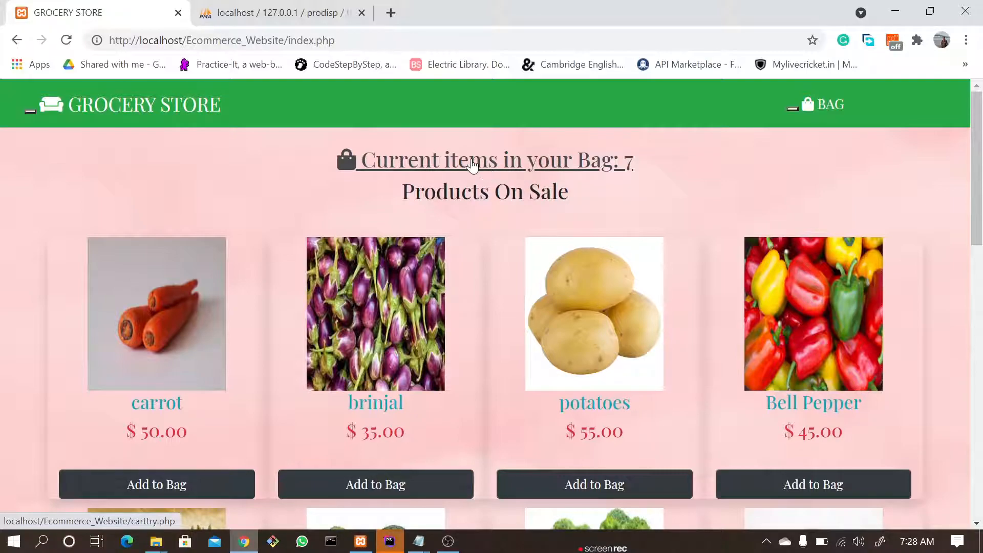
- Remove brinjal from the bag details page and return to the product listing
{"action": "left_click", "coordinate": [471, 159]}
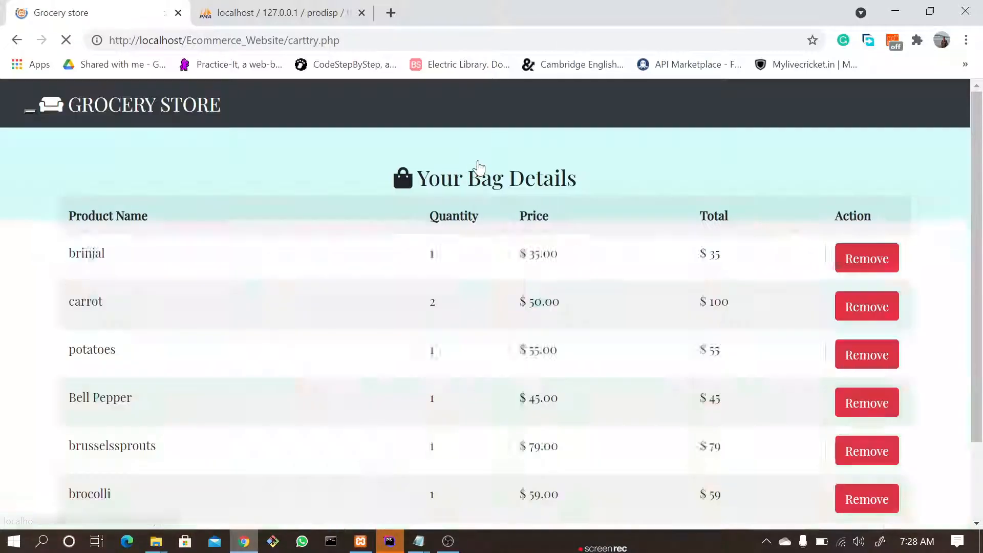
{"action": "scroll", "scroll_direction": "down", "scroll_amount": 3}
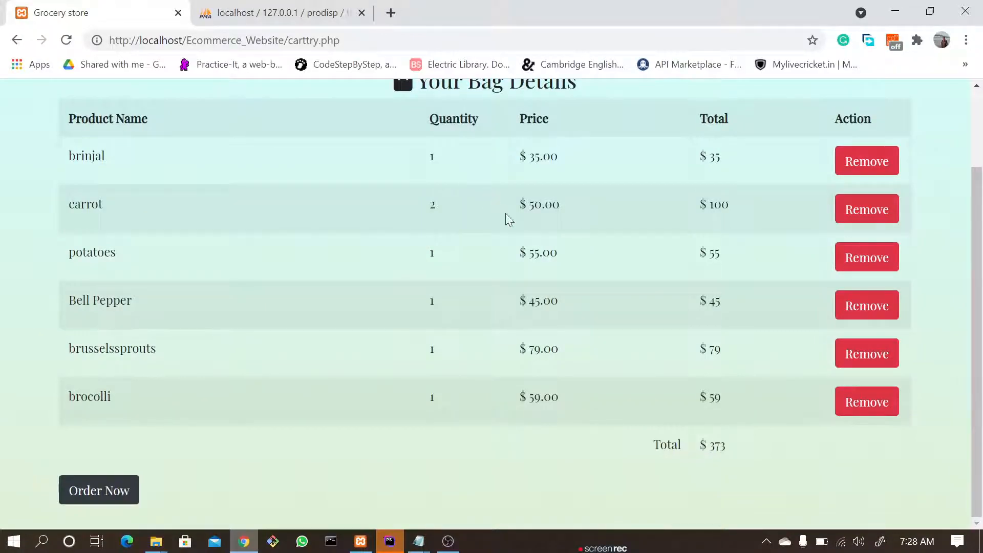
{"action": "left_click", "coordinate": [866, 161]}
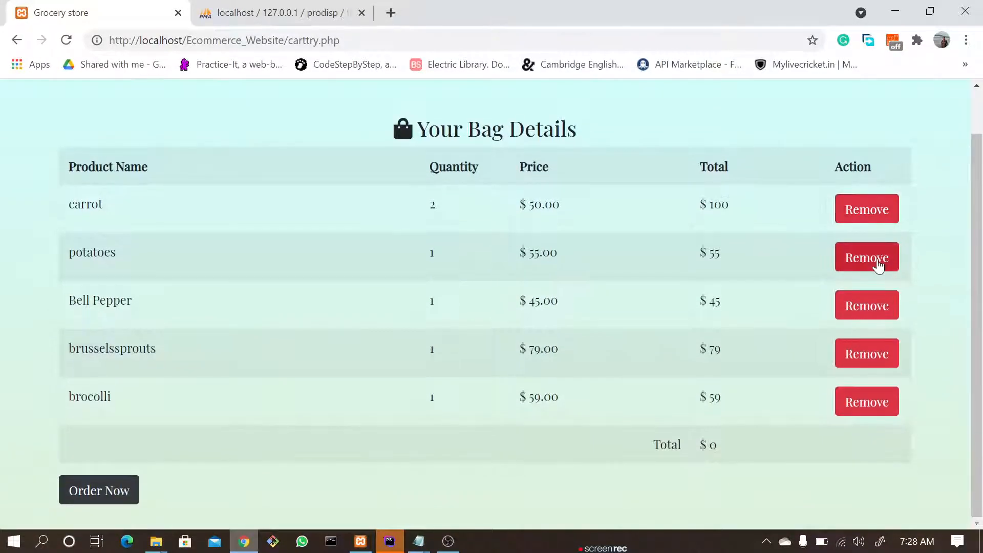
{"action": "left_click", "coordinate": [866, 258]}
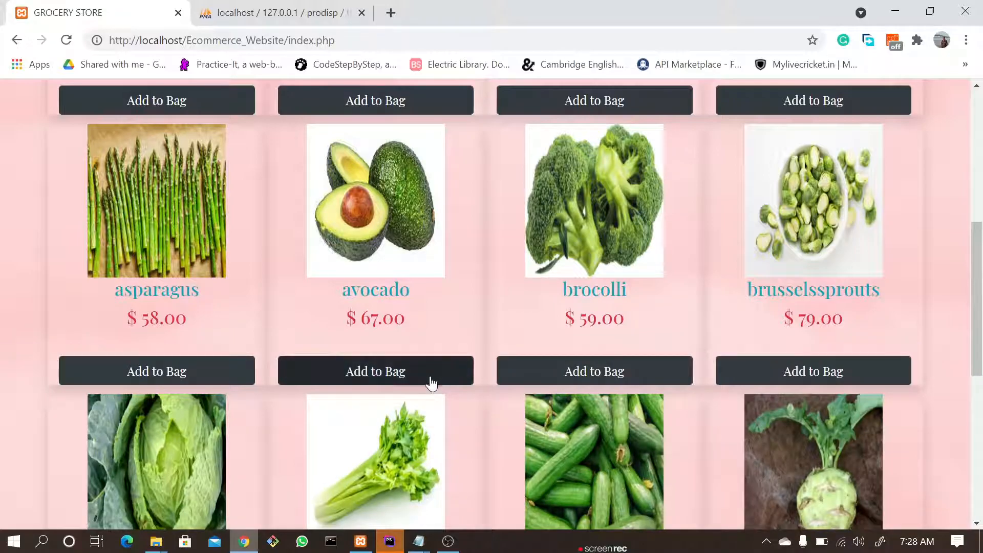
- Review the six-item $400 bag and proceed to the customer details form via Order Now
{"action": "scroll", "scroll_direction": "down", "scroll_amount": 3}
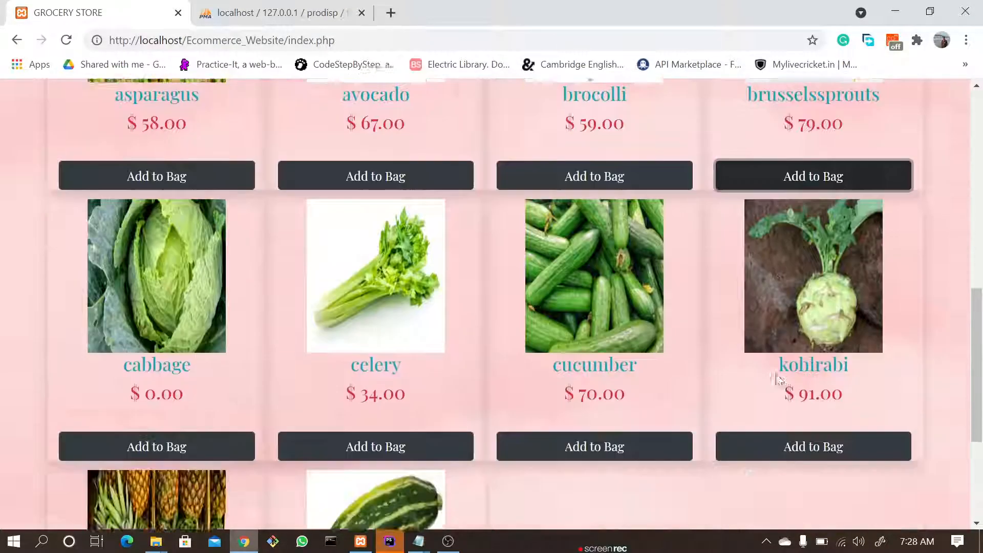
{"action": "scroll", "scroll_direction": "down", "scroll_amount": 3}
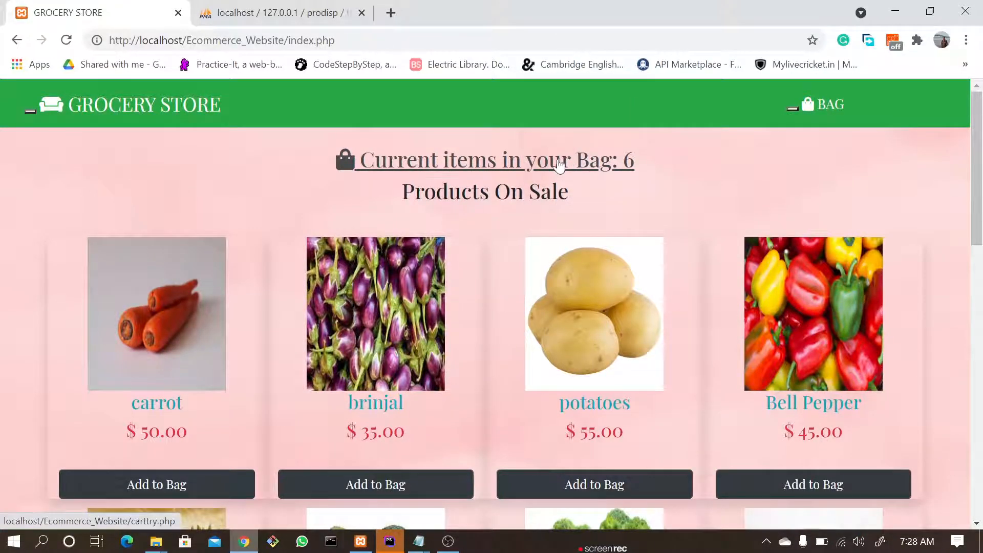
{"action": "mouse_move", "coordinate": [554, 139]}
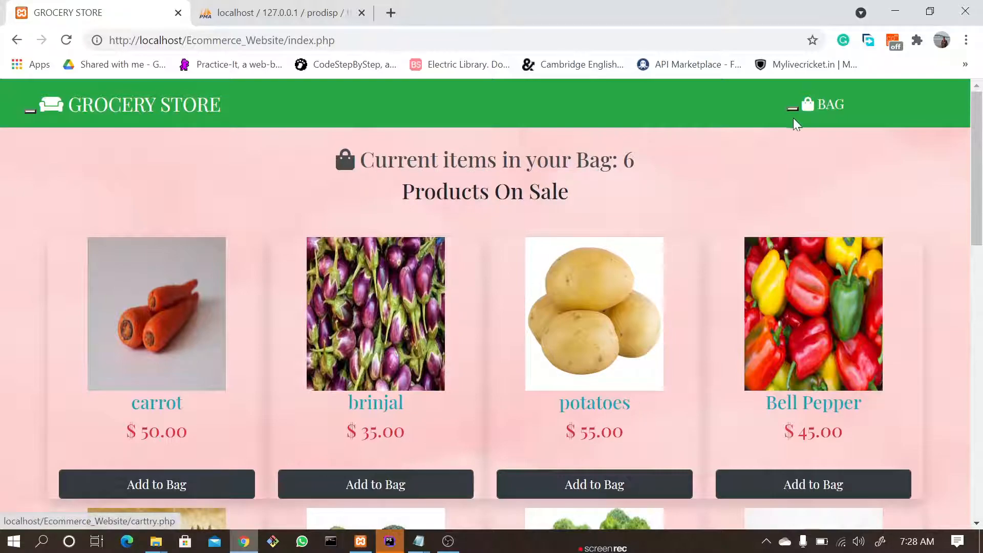
{"action": "mouse_move", "coordinate": [803, 122]}
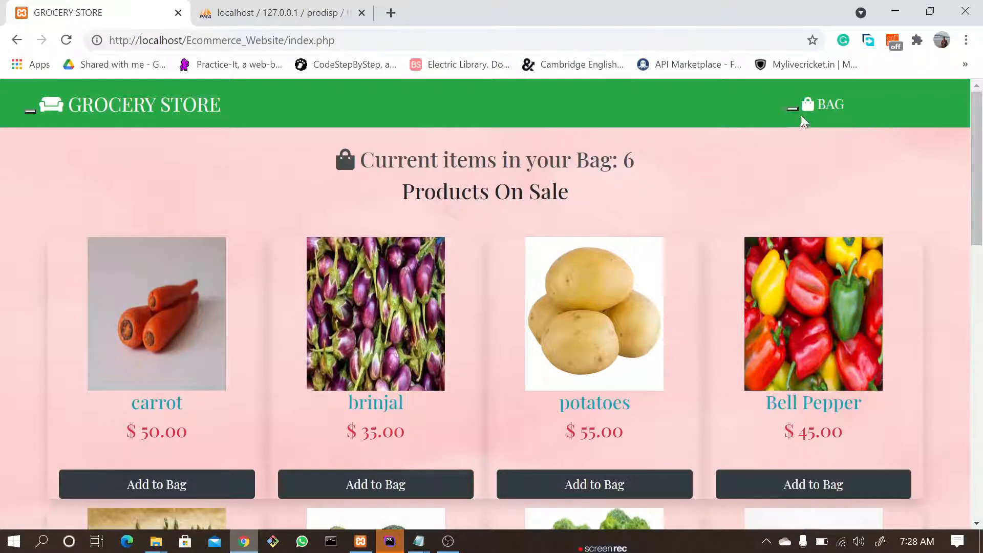
{"action": "left_click", "coordinate": [808, 105]}
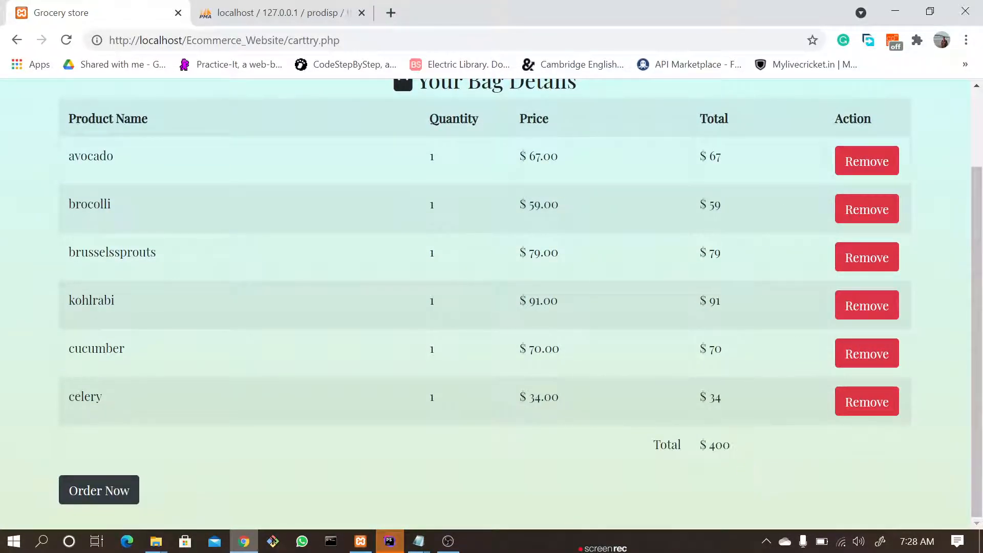
{"action": "mouse_move", "coordinate": [737, 447]}
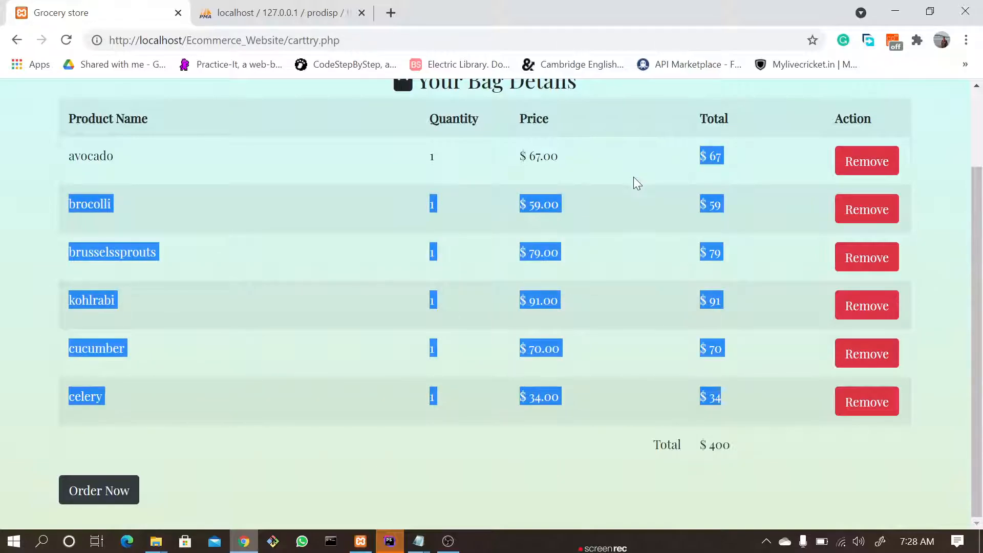
{"action": "left_click", "coordinate": [341, 330]}
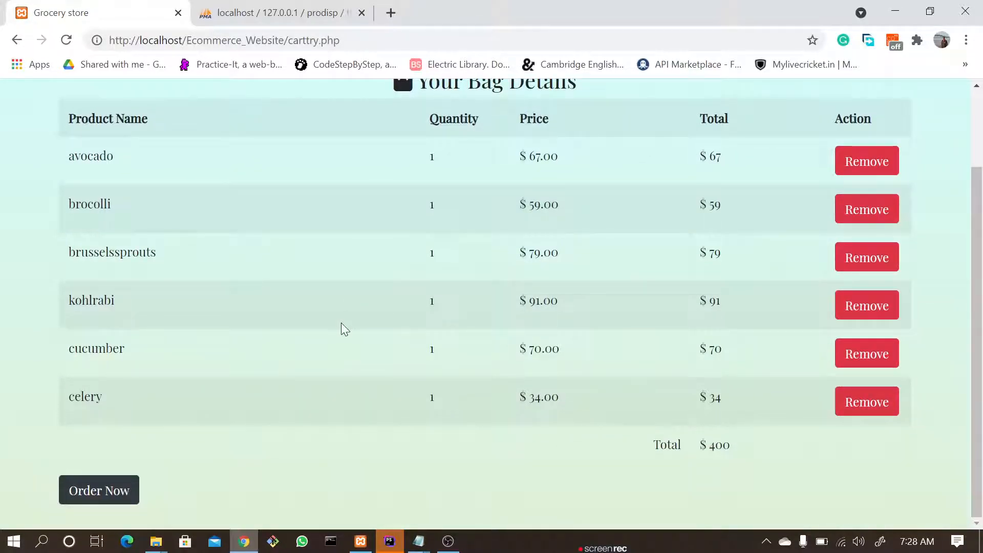
{"action": "left_click", "coordinate": [99, 490]}
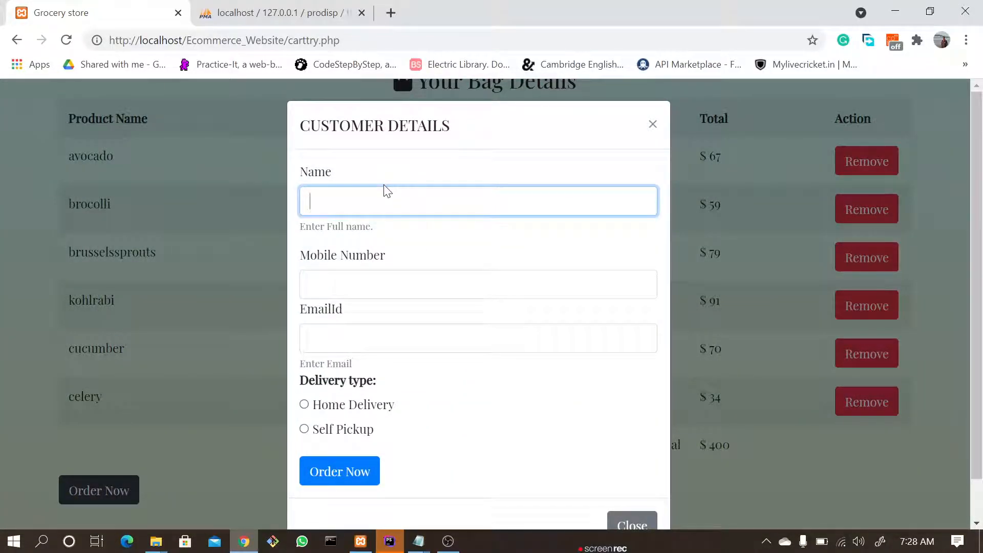
{"action": "type", "text": "aravind"}
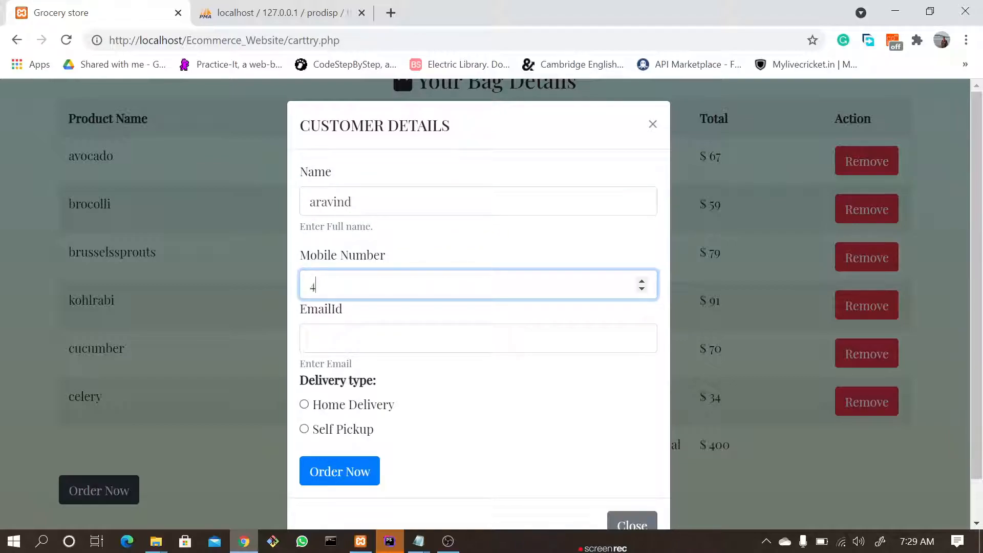
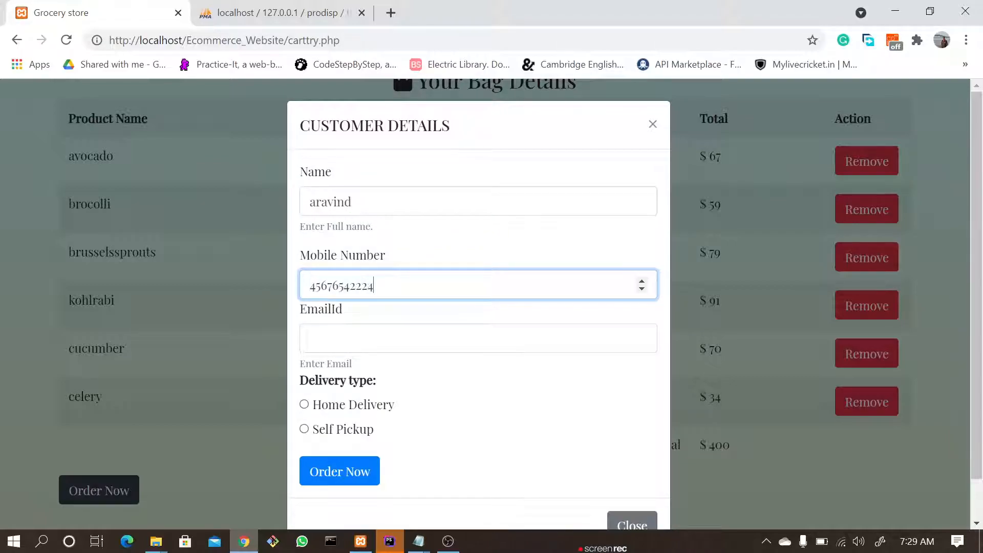
{"action": "type", "text": "aaru"}
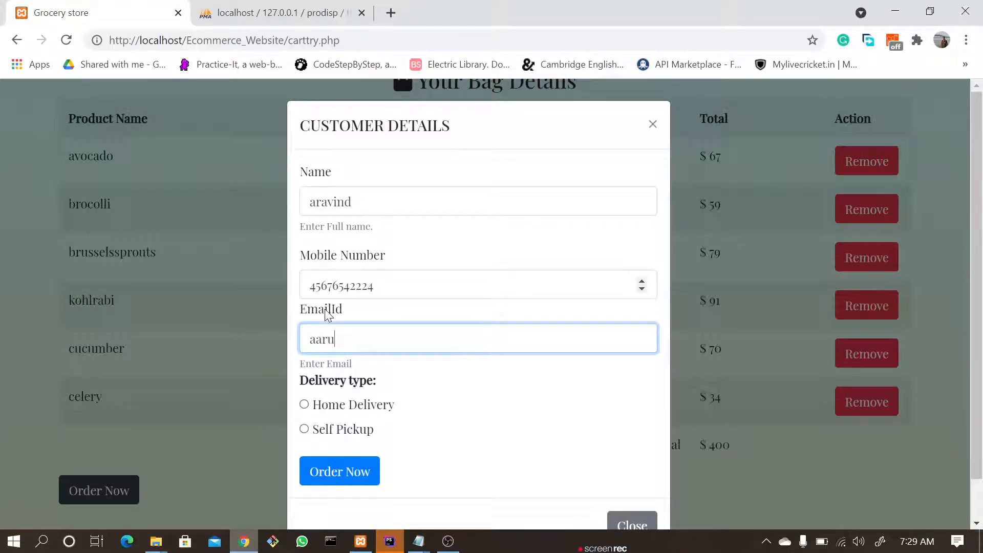
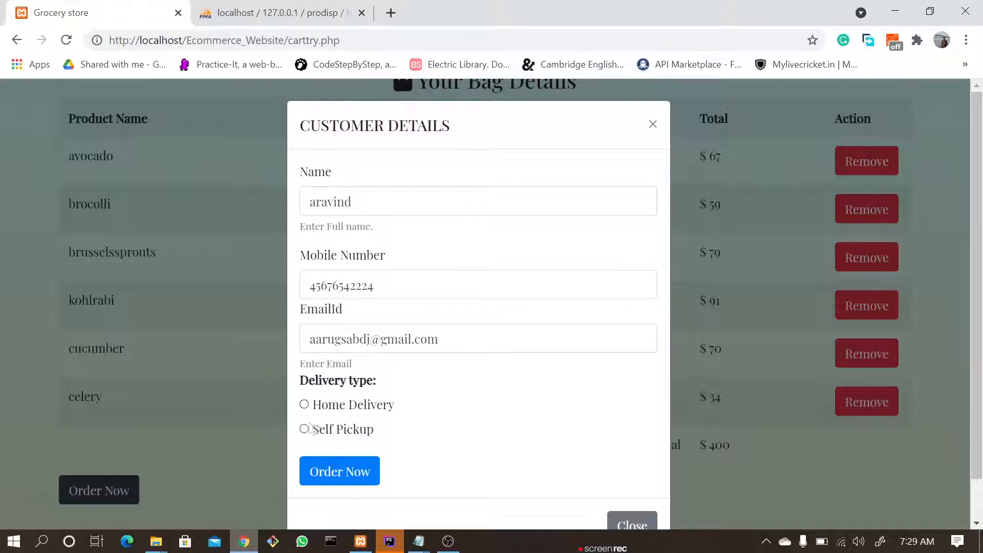
{"action": "left_click", "coordinate": [303, 429]}
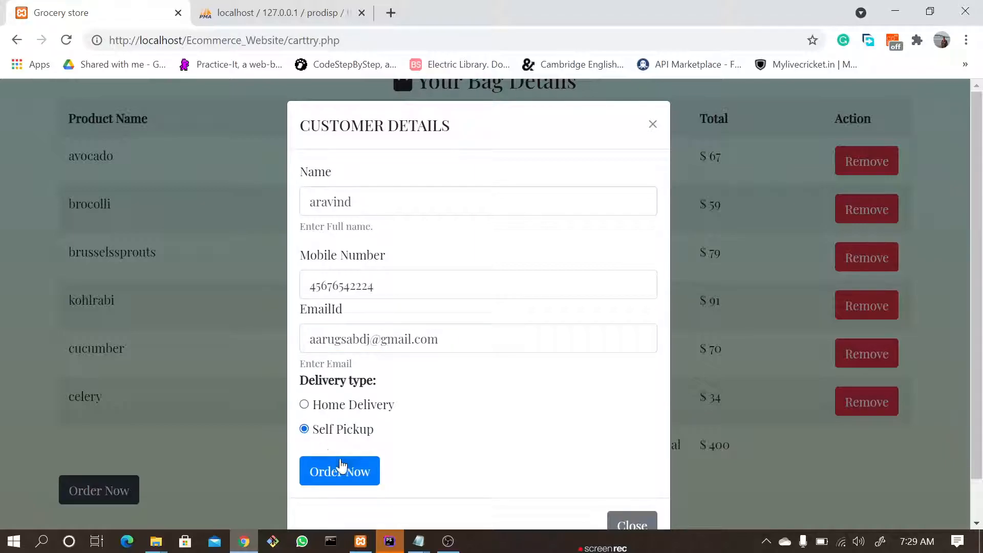
{"action": "left_click", "coordinate": [339, 471]}
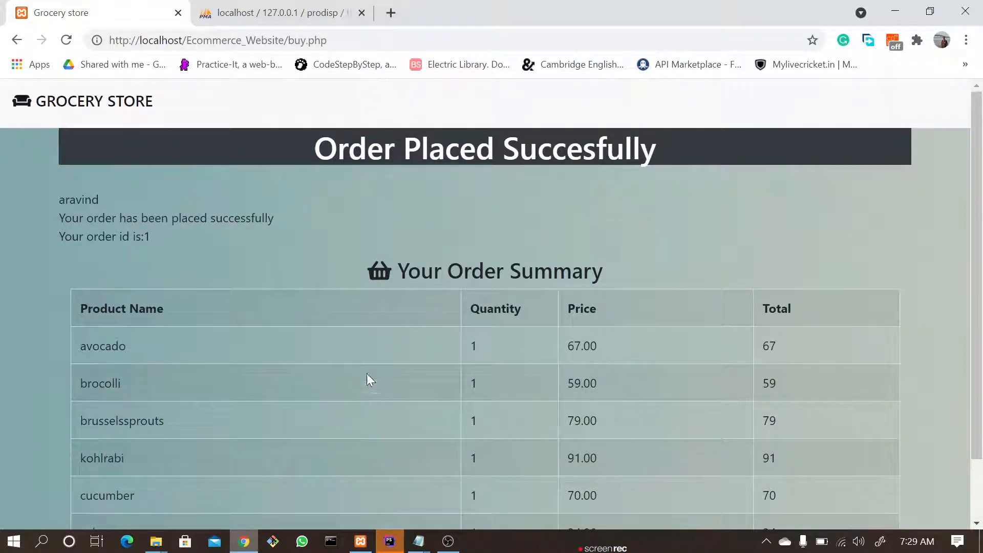
{"action": "mouse_move", "coordinate": [40, 201]}
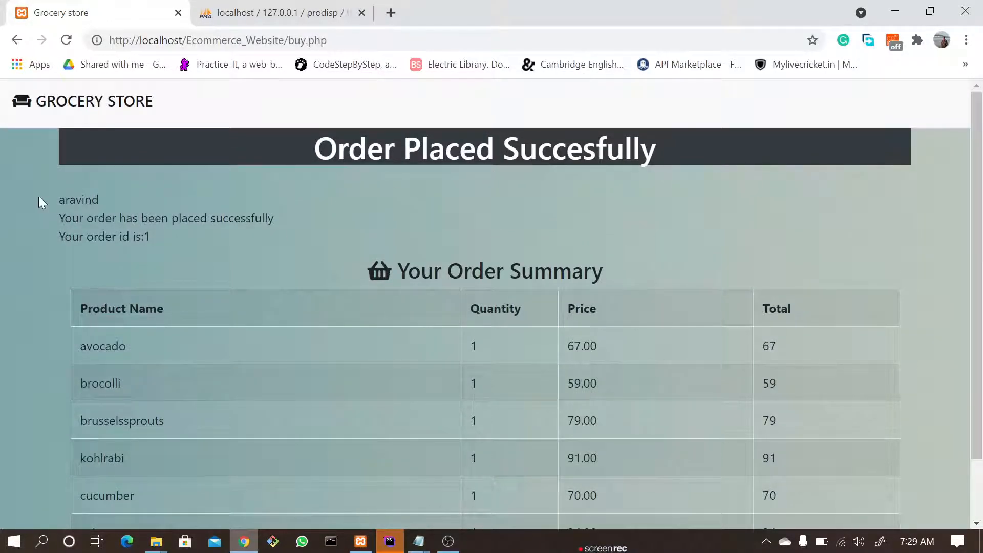
- Highlight the 'order placed successfully' message, review the 400 total summary, and switch to phpMyAdmin
{"action": "left_click_drag", "start_coordinate": [59, 199], "coordinate": [124, 237]}
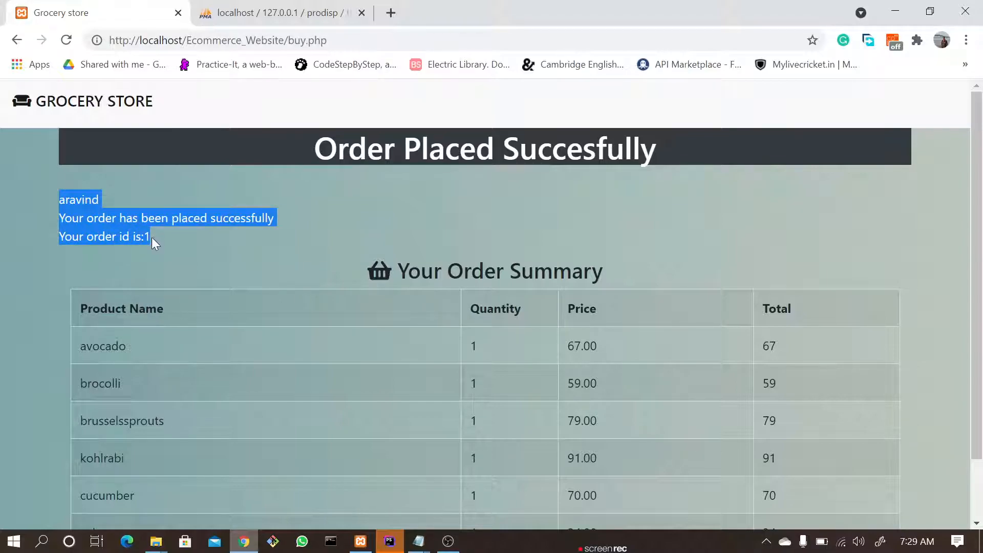
{"action": "mouse_move", "coordinate": [45, 203]}
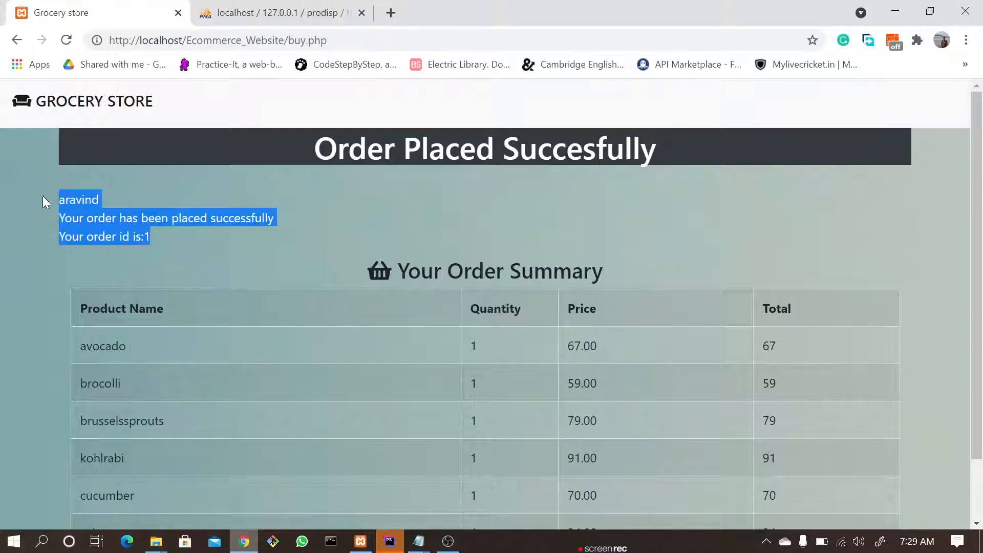
{"action": "left_click", "coordinate": [220, 268]}
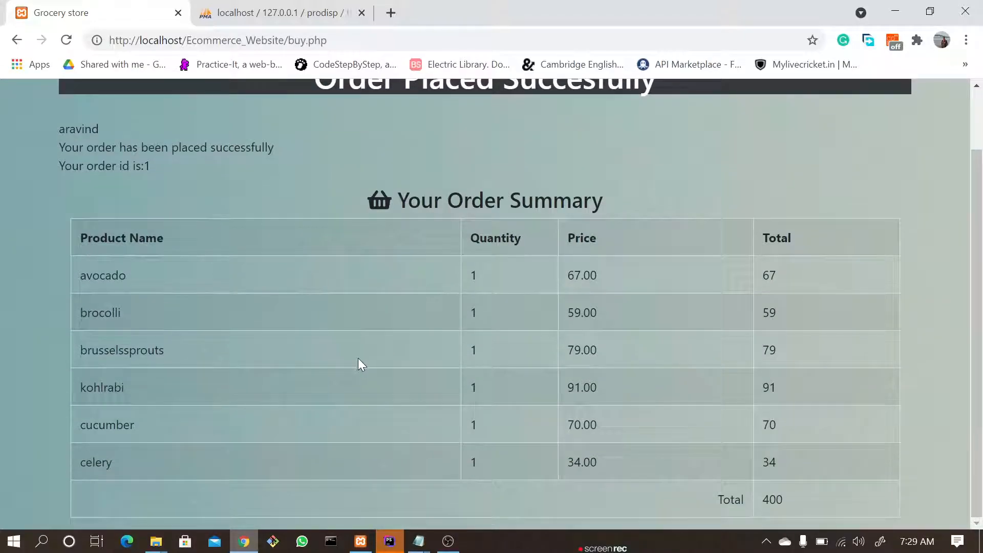
{"action": "left_click", "coordinate": [278, 13]}
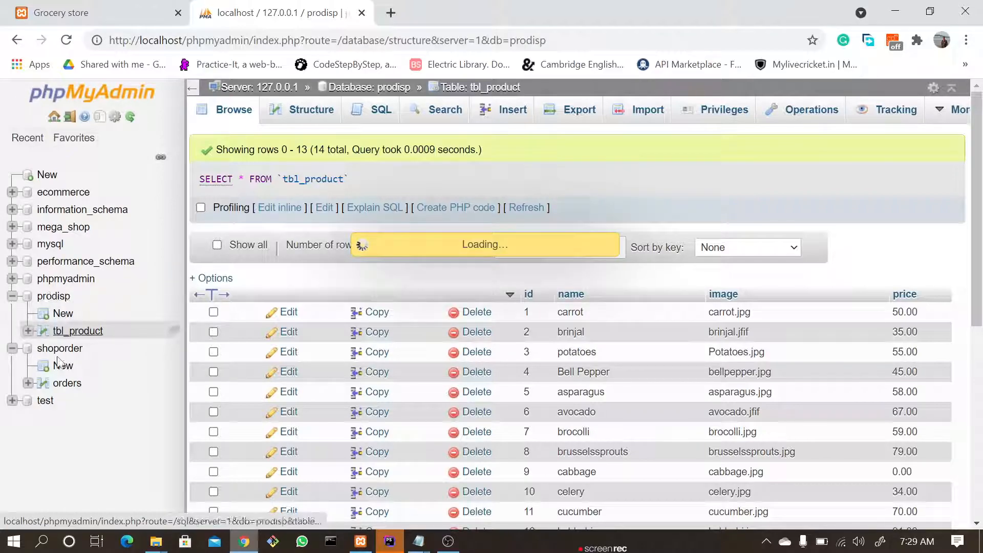
- Browse shoporder, then the prodisp database's tbl_product listing its 14 products with prices
{"action": "left_click", "coordinate": [59, 348]}
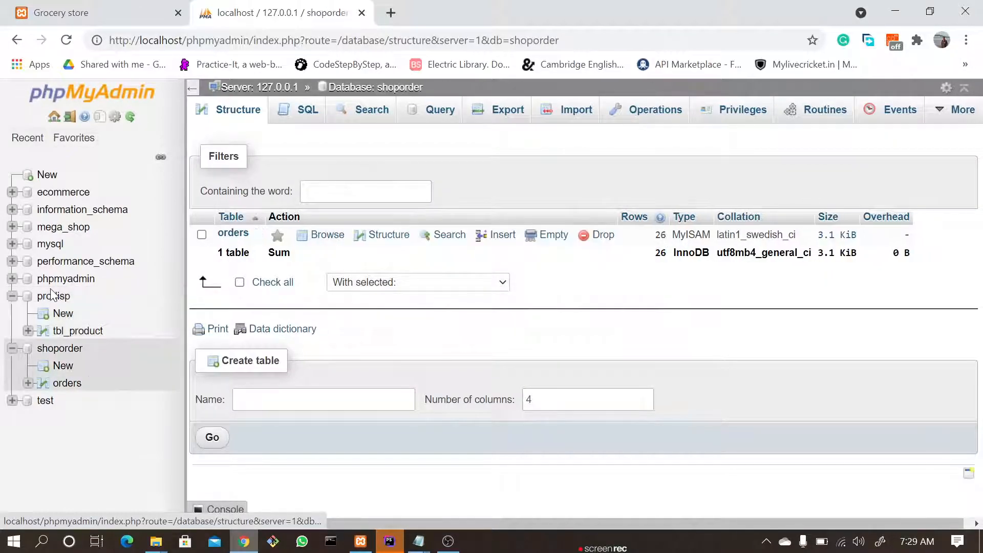
{"action": "left_click", "coordinate": [53, 296]}
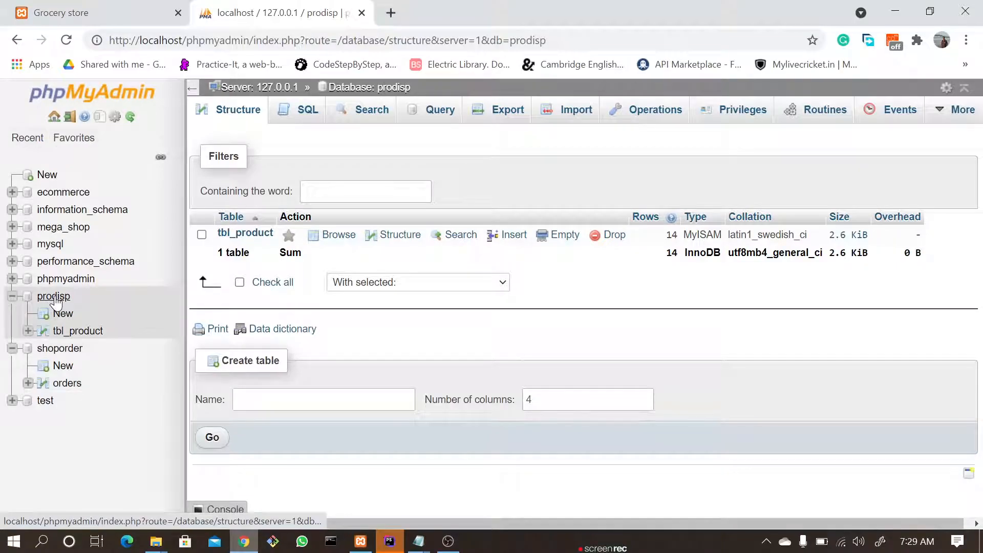
{"action": "left_click", "coordinate": [79, 330]}
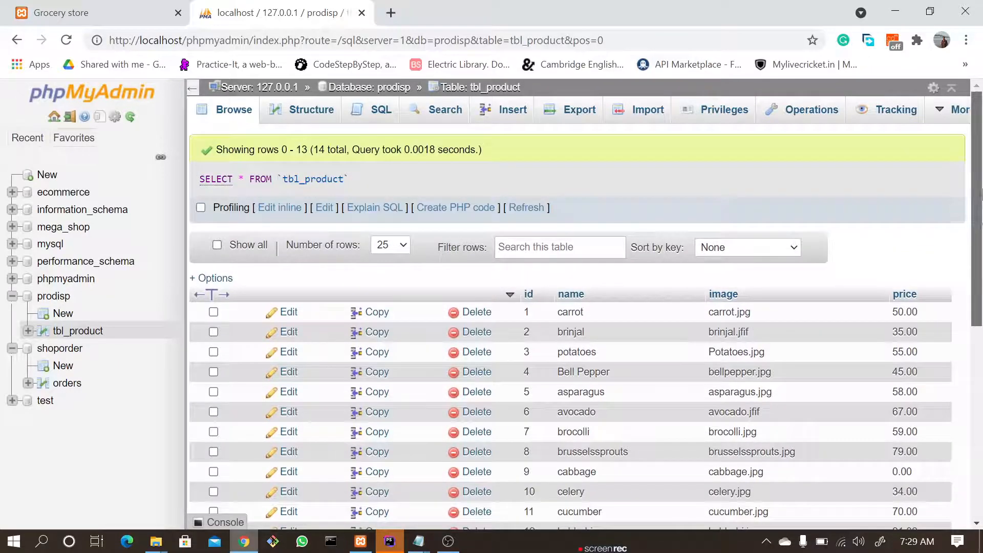
{"action": "scroll", "scroll_direction": "down", "scroll_amount": 3}
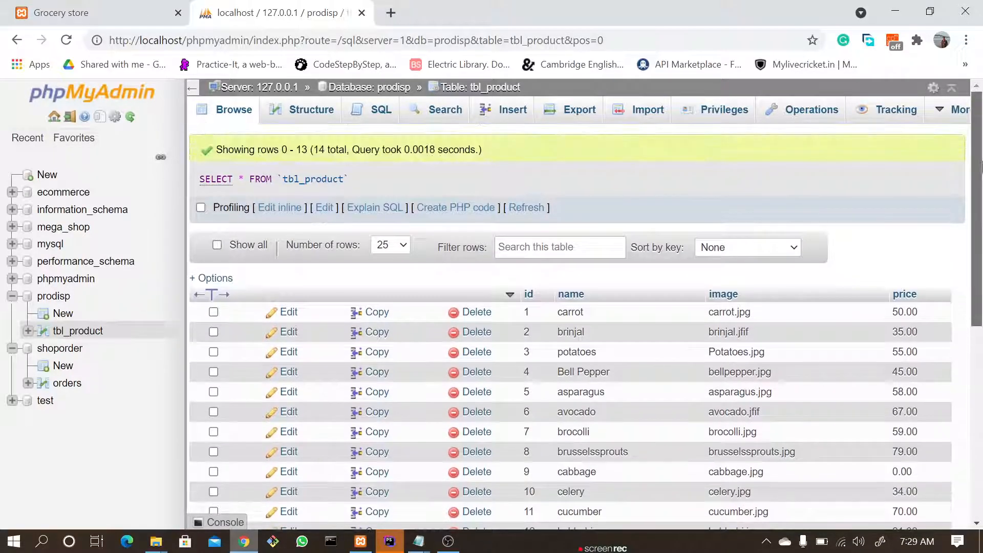
{"action": "mouse_move", "coordinate": [67, 383]}
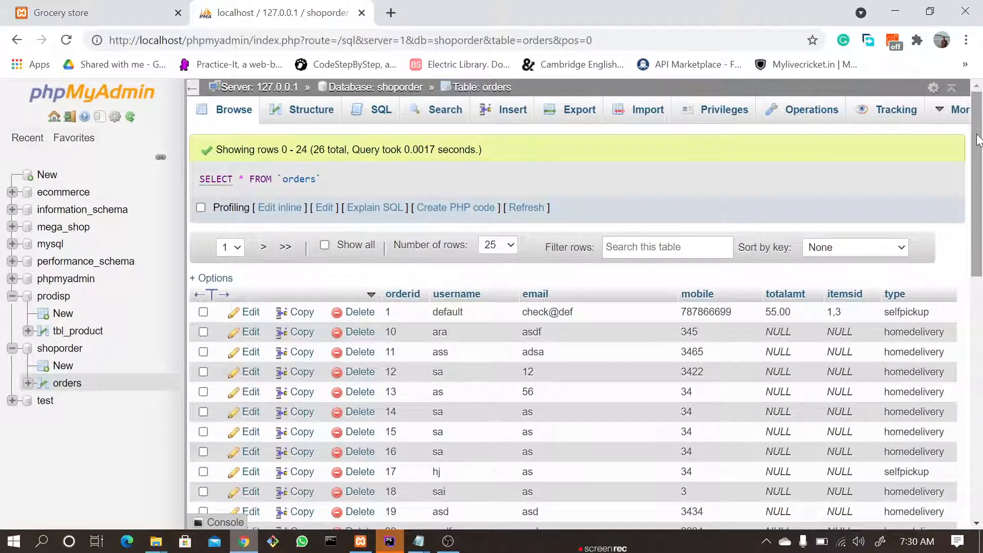
- Review shoporder's 26 stored orders and select the row with orderid 1
{"action": "scroll", "scroll_direction": "down", "scroll_amount": 3}
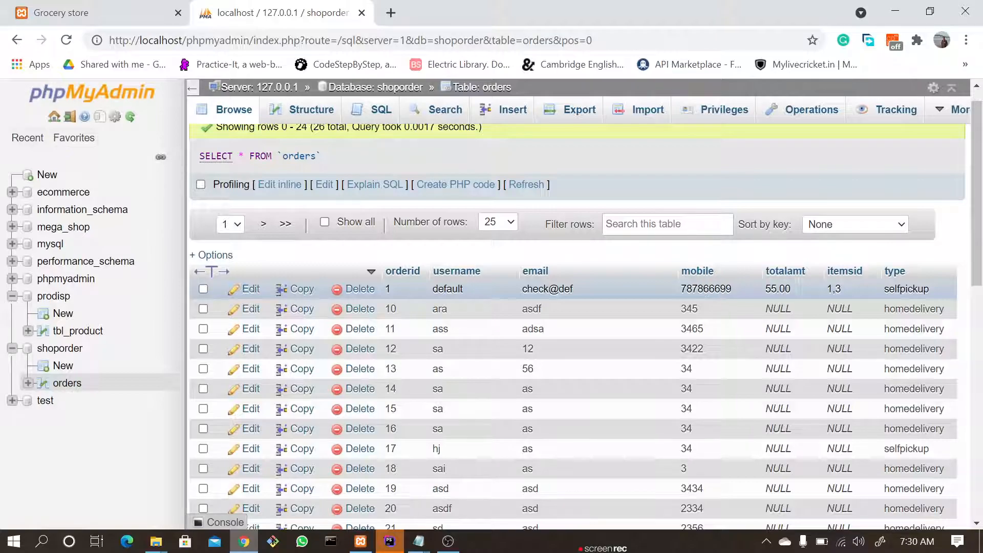
{"action": "mouse_move", "coordinate": [578, 301]}
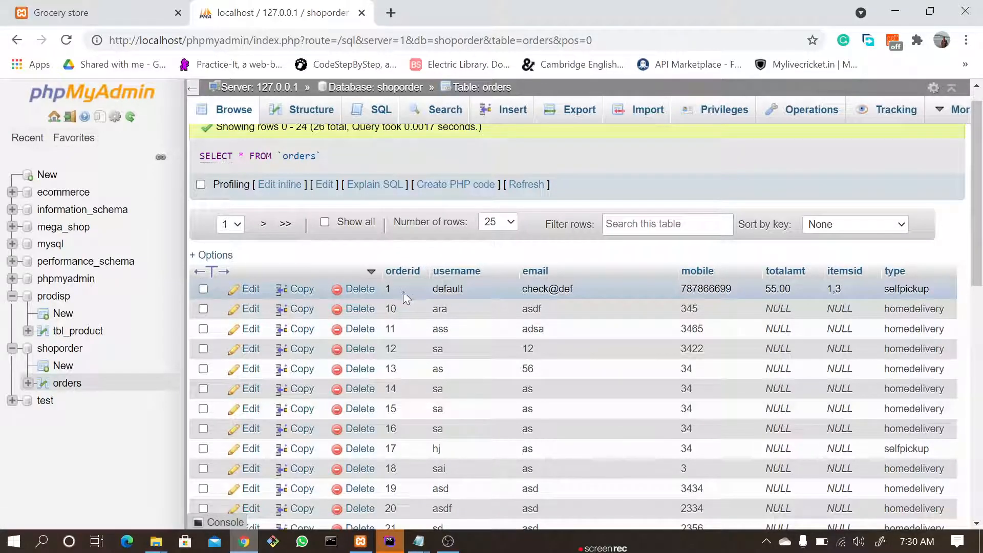
{"action": "left_click", "coordinate": [79, 331]}
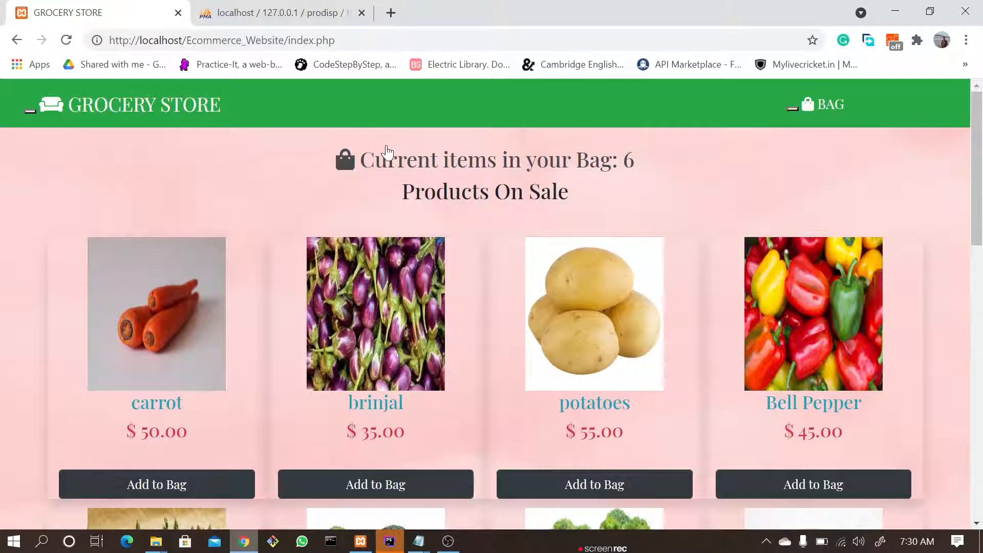
{"action": "mouse_move", "coordinate": [307, 6]}
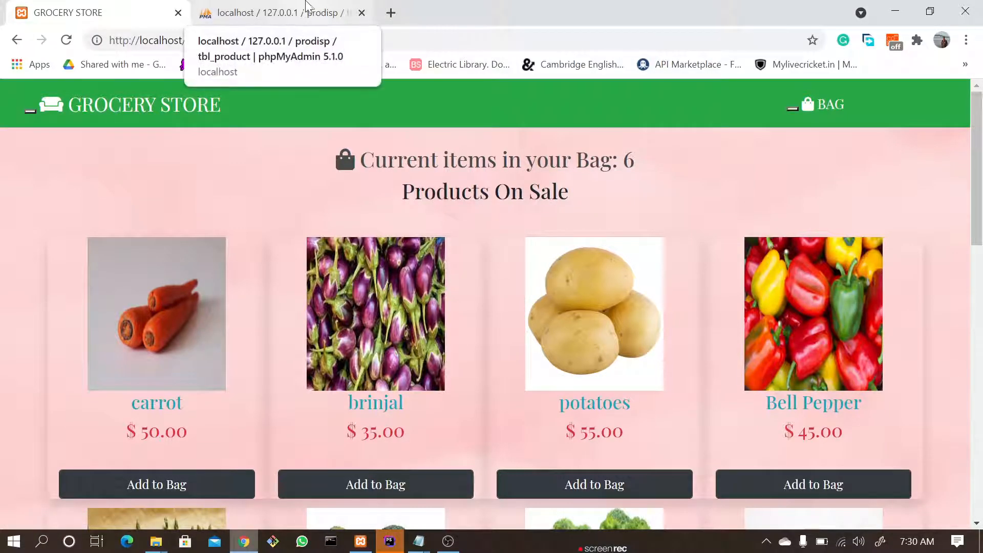